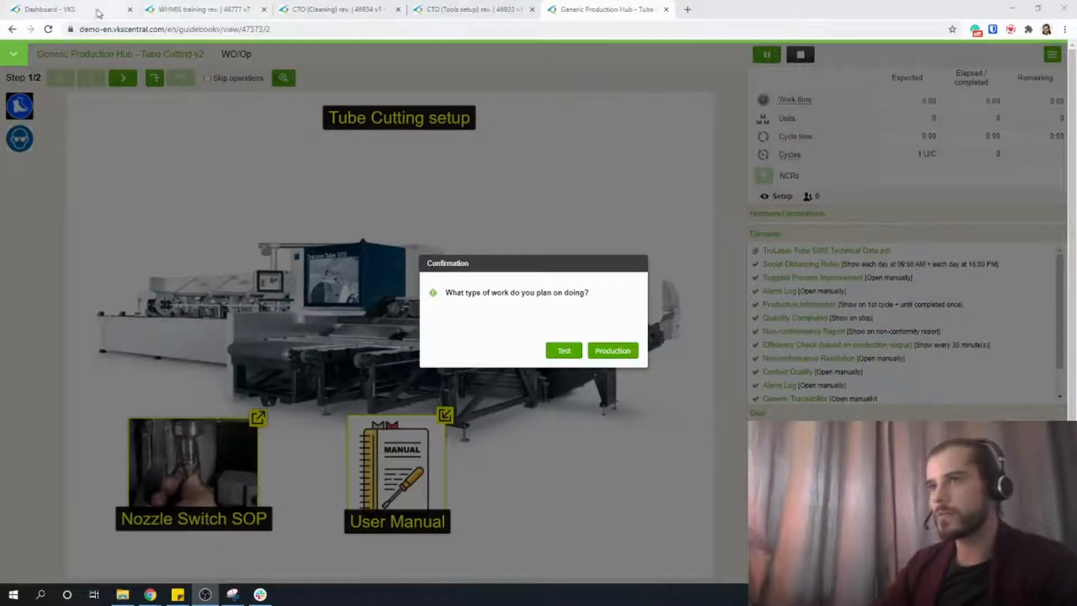
Step: Clear the Folder filter on the Dashboard and search guidebooks for %hub
left_click(336, 9)
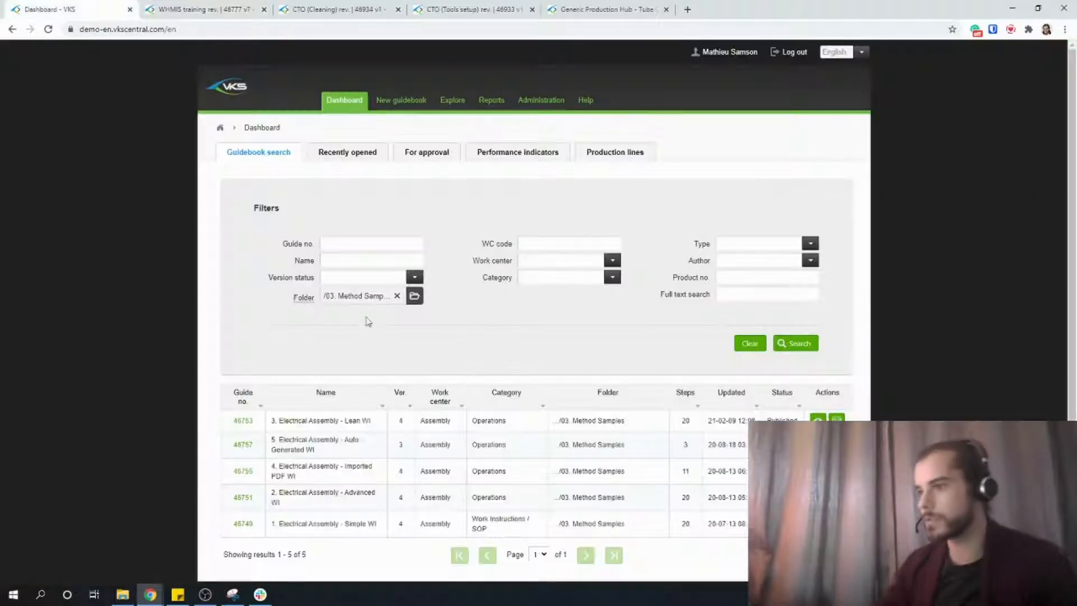
left_click(397, 296)
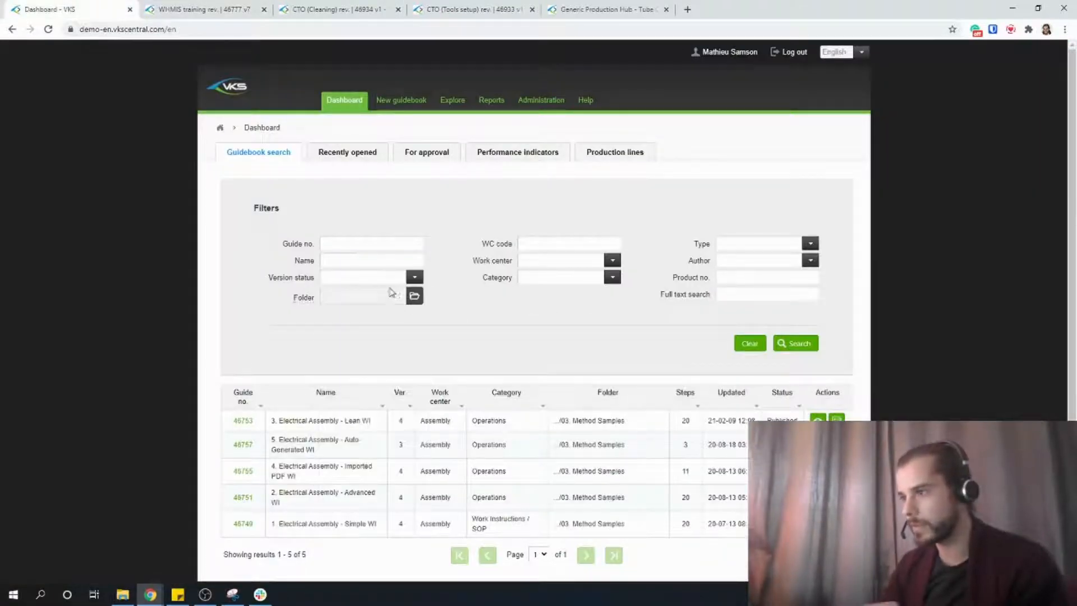
type("%hub")
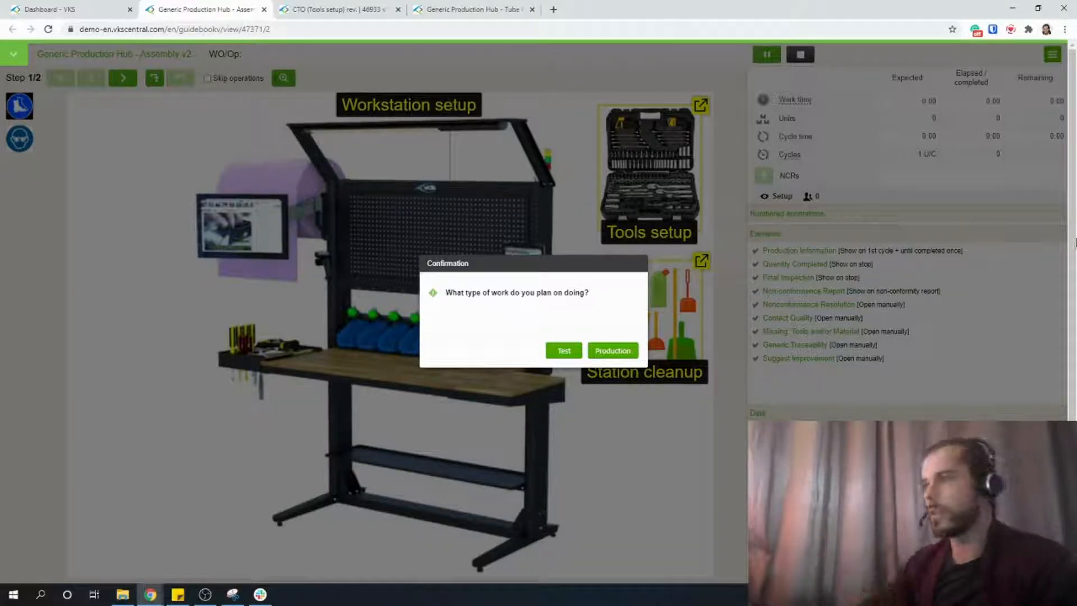
left_click(611, 350)
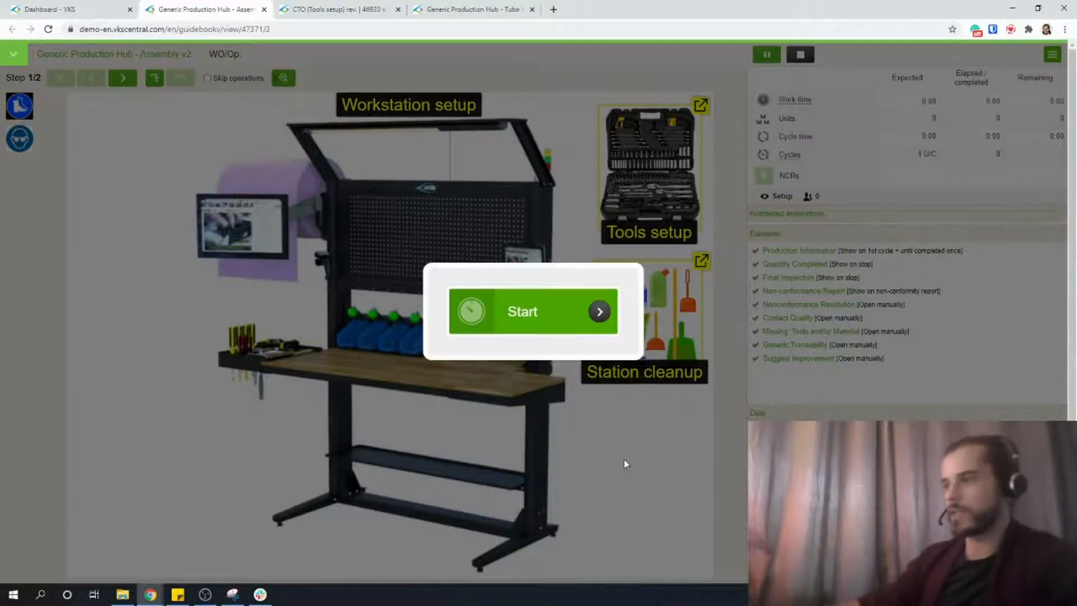
left_click(533, 312)
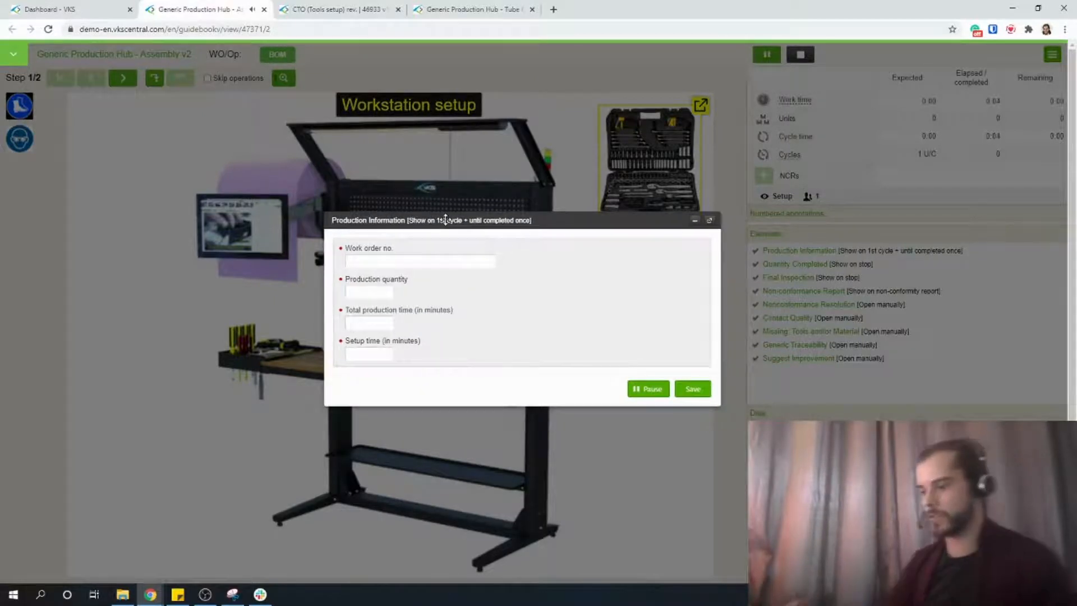
type("923475689734587")
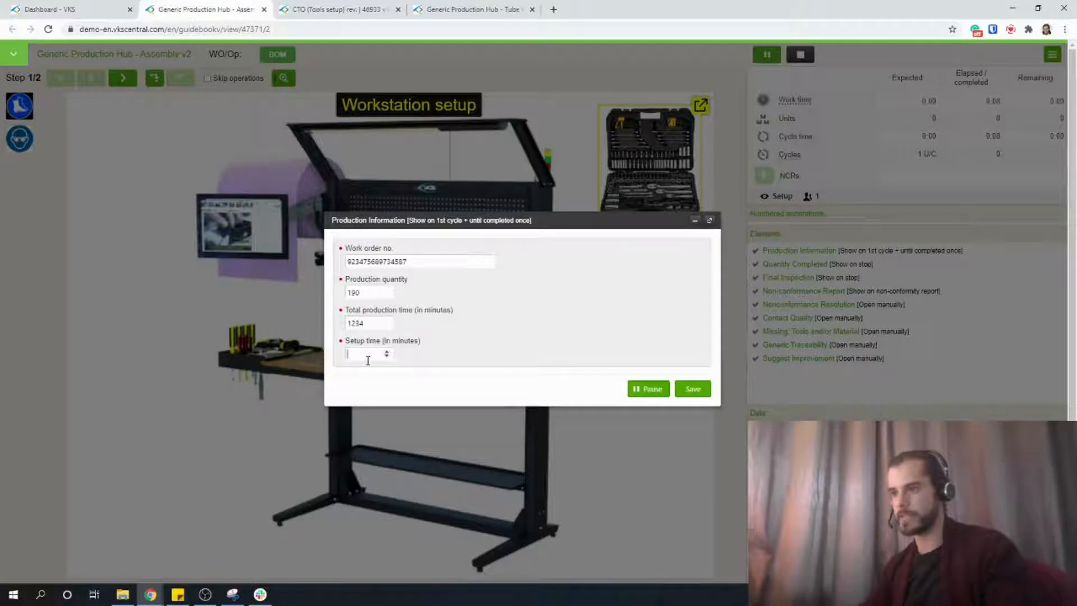
type("34")
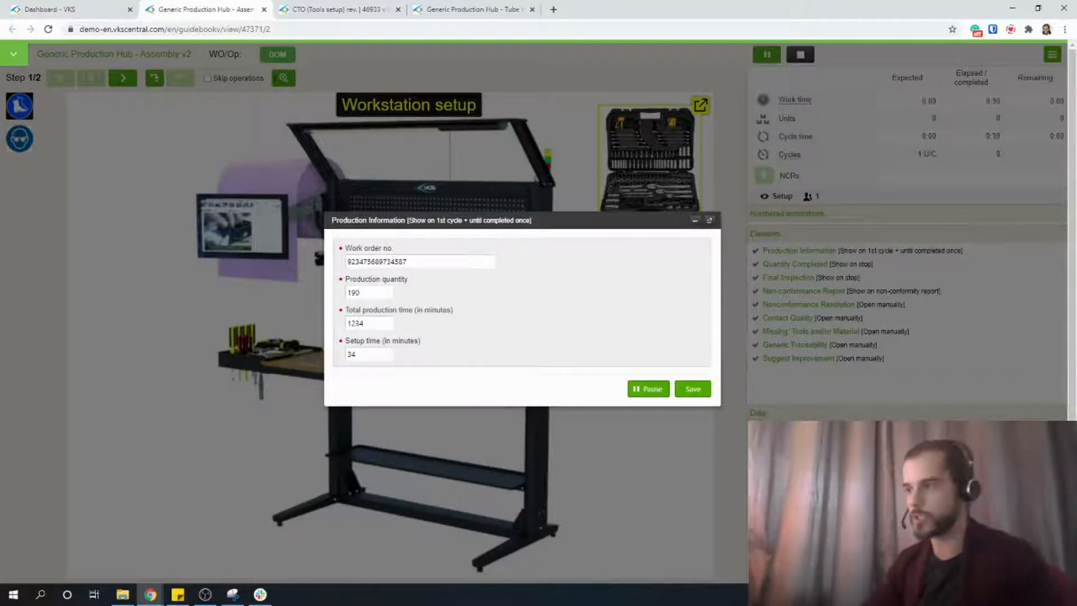
left_click(692, 388)
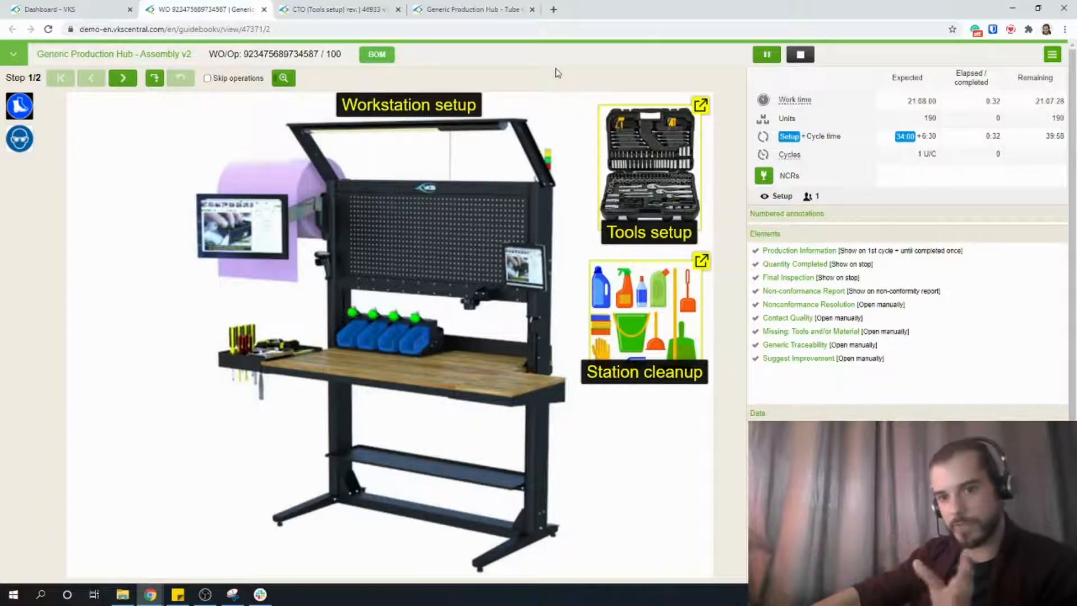
left_click(376, 54)
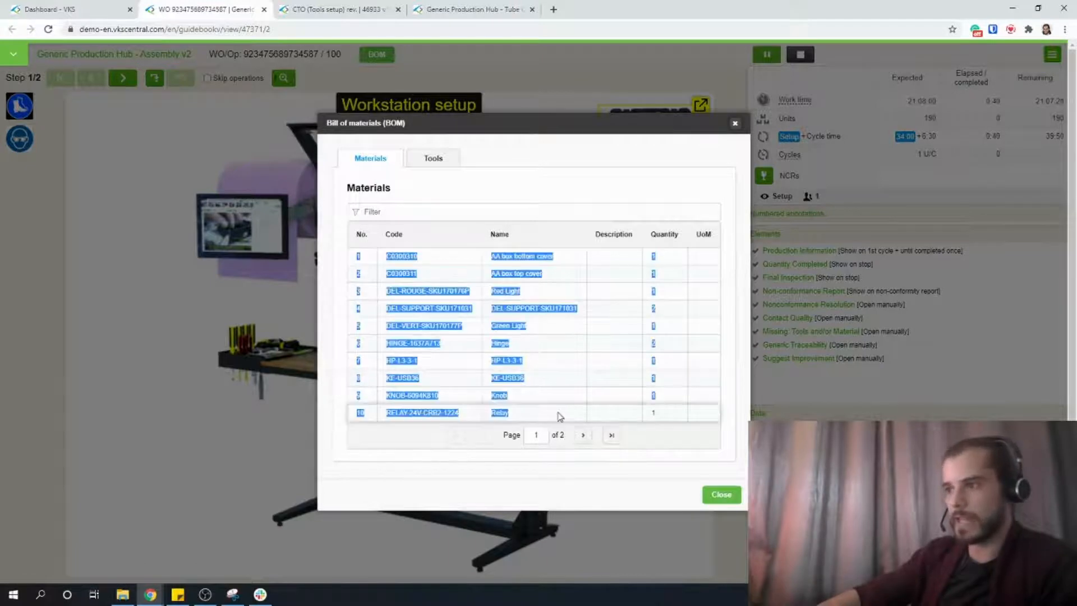
left_click(433, 158)
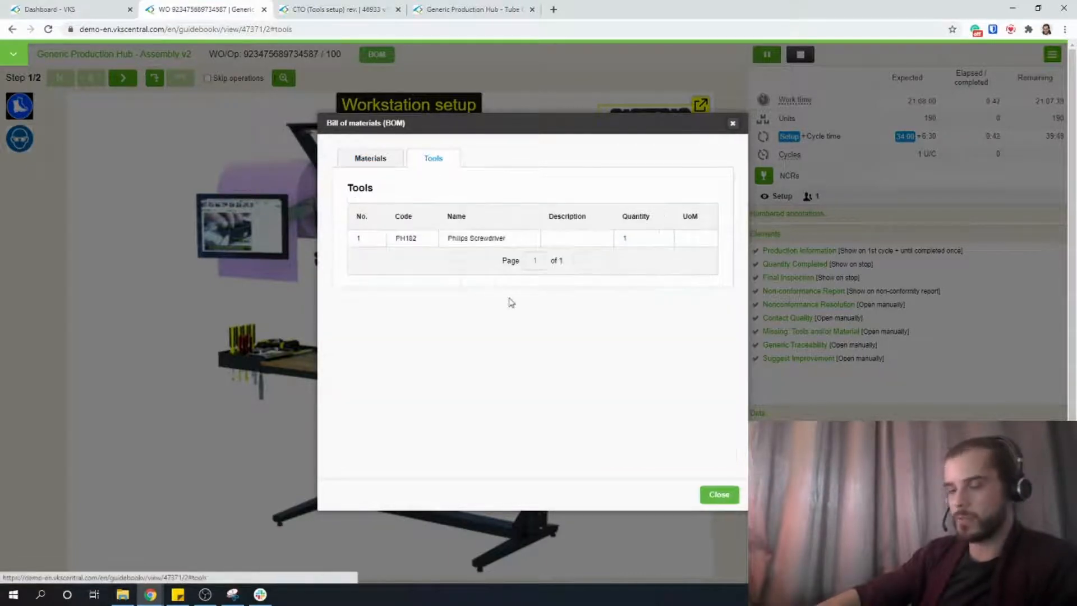
left_click(718, 493)
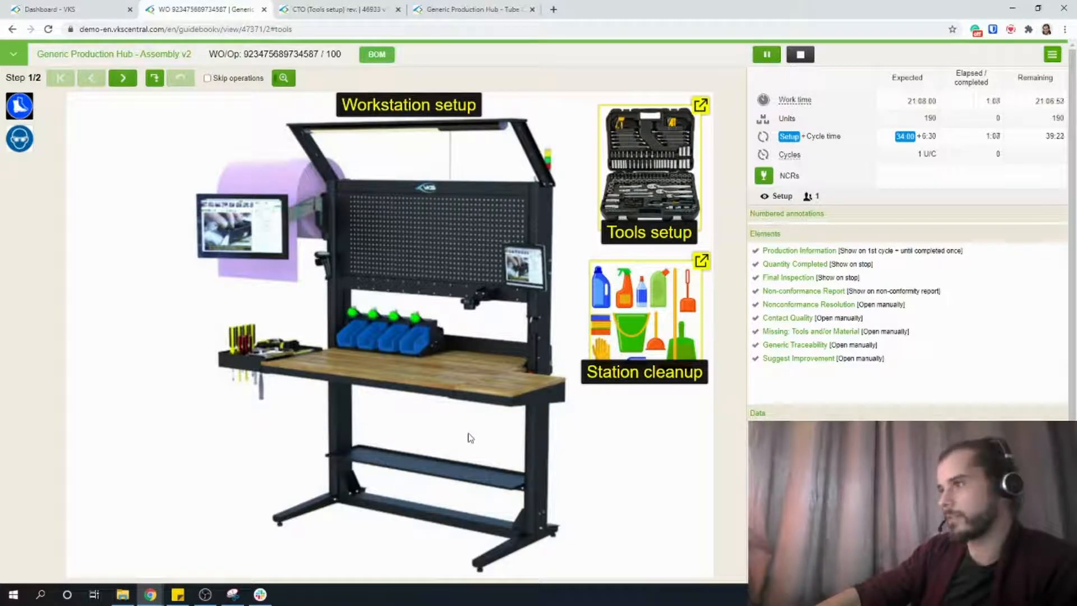
mouse_move(564, 441)
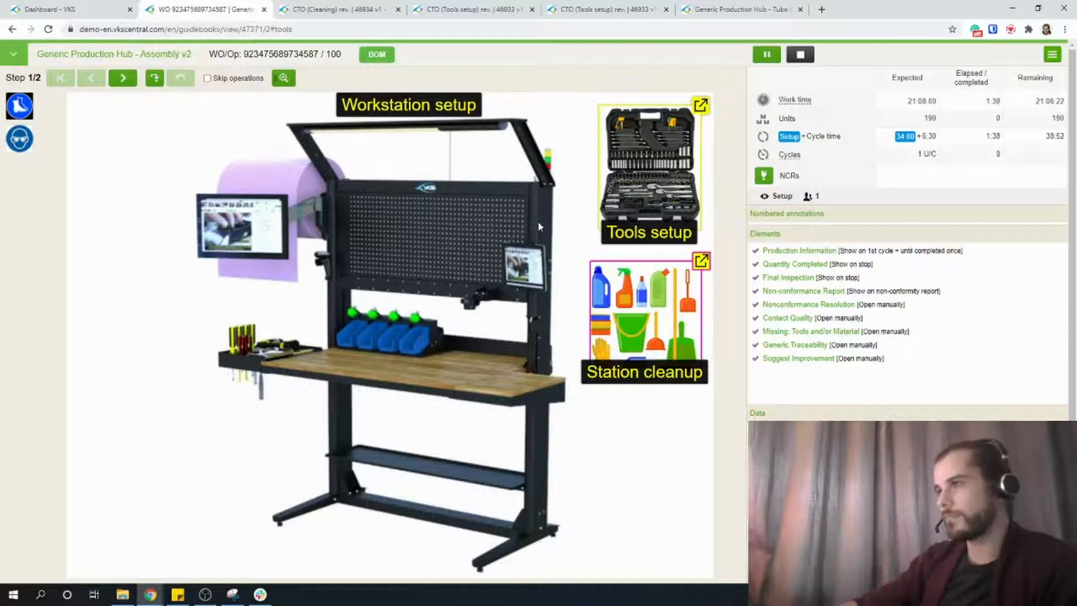
Step: Open the linked Quality criteria and Workmanship standards v1 guidebook in a new tab
left_click(122, 77)
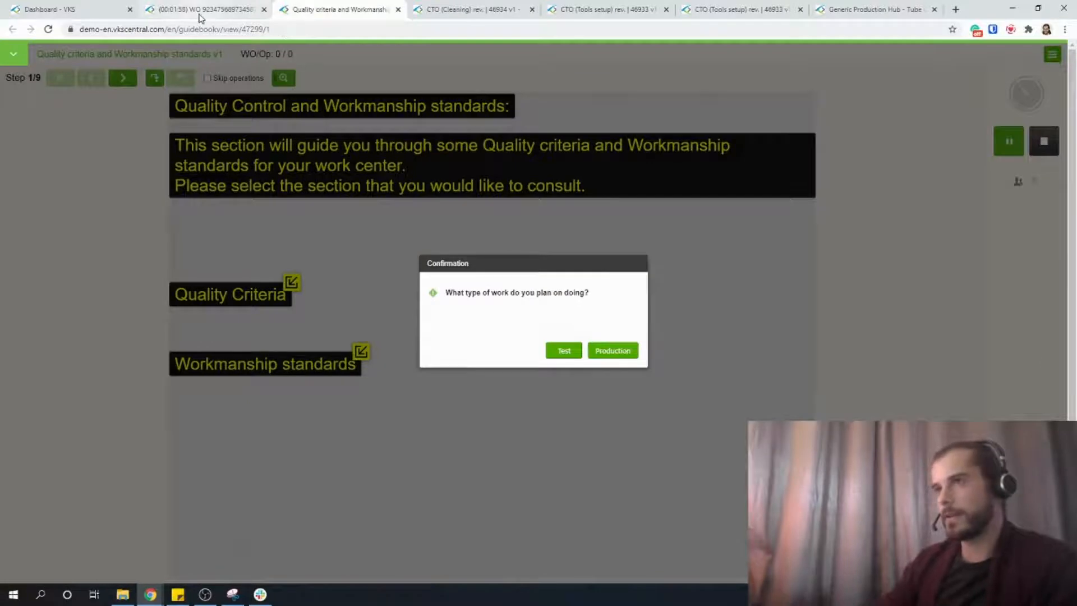
Step: Return to the assembly work order's guidebook to continue production on step 2
left_click(612, 350)
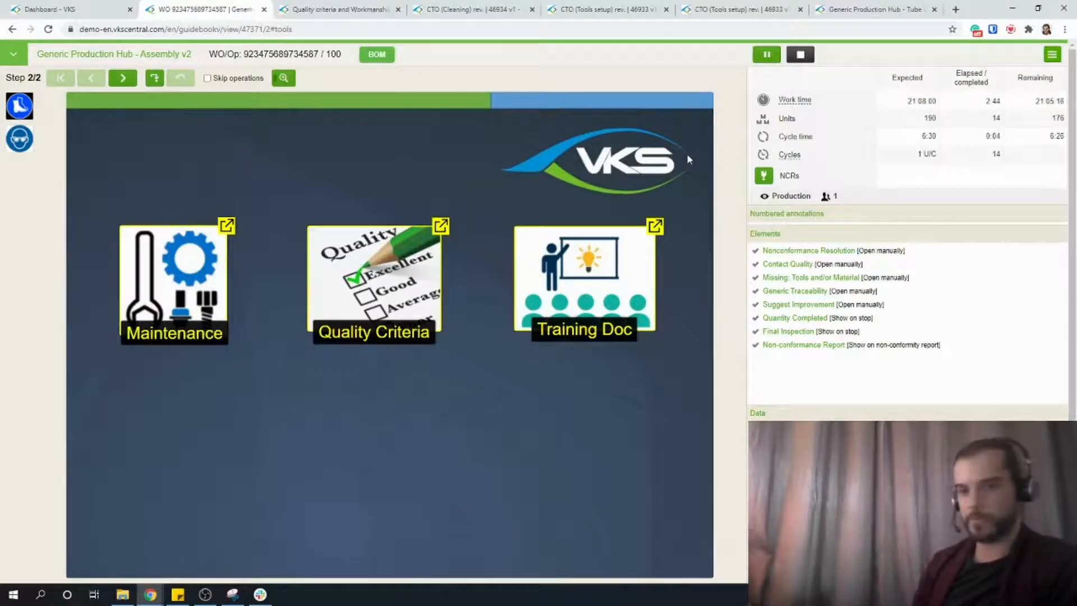
Step: Report another completed cycle, raising the Units counter to 21
left_click(155, 77)
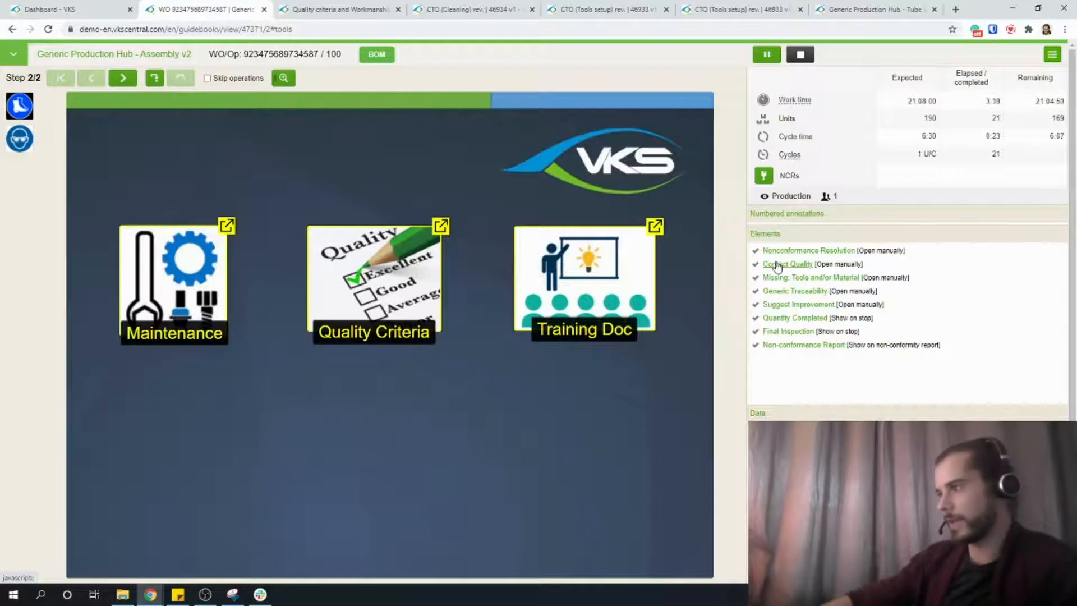
Step: Fill in a Contact Quality request with Confirm ticked, then discard it unsaved
left_click(788, 263)
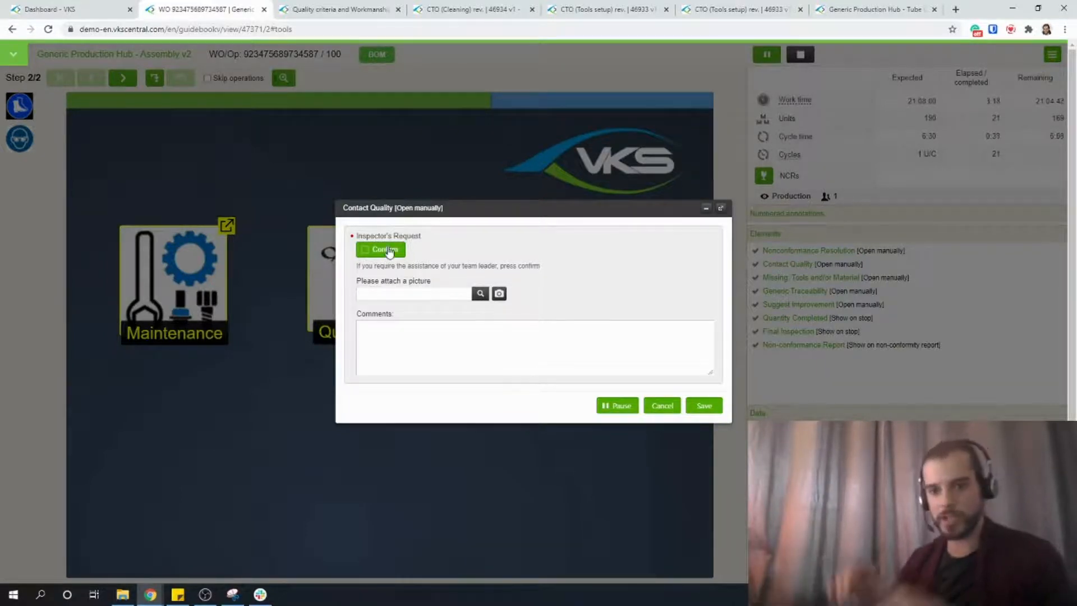
left_click(366, 250)
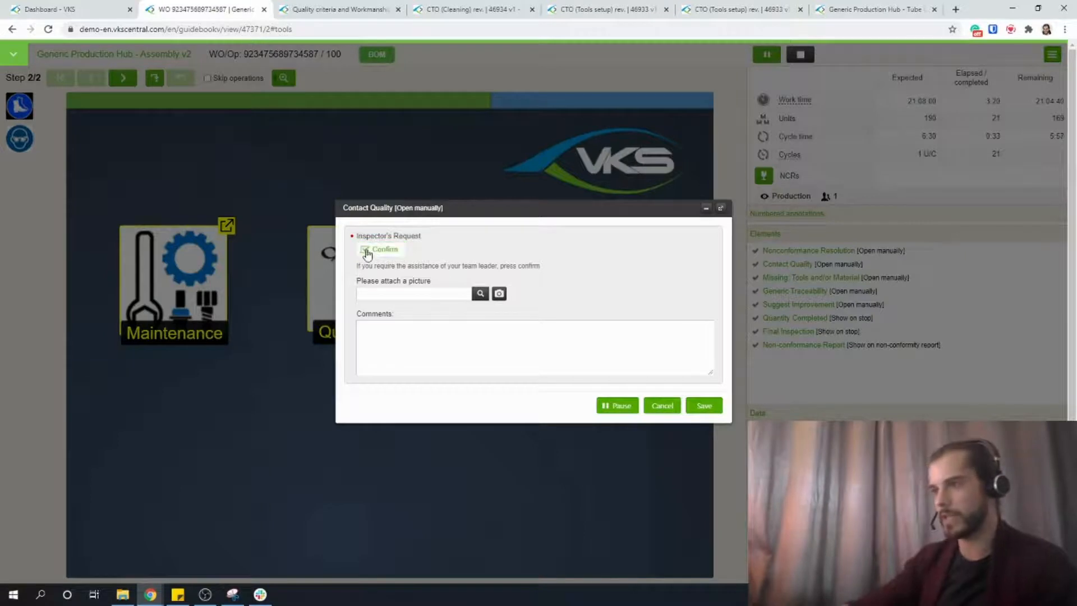
left_click(364, 249)
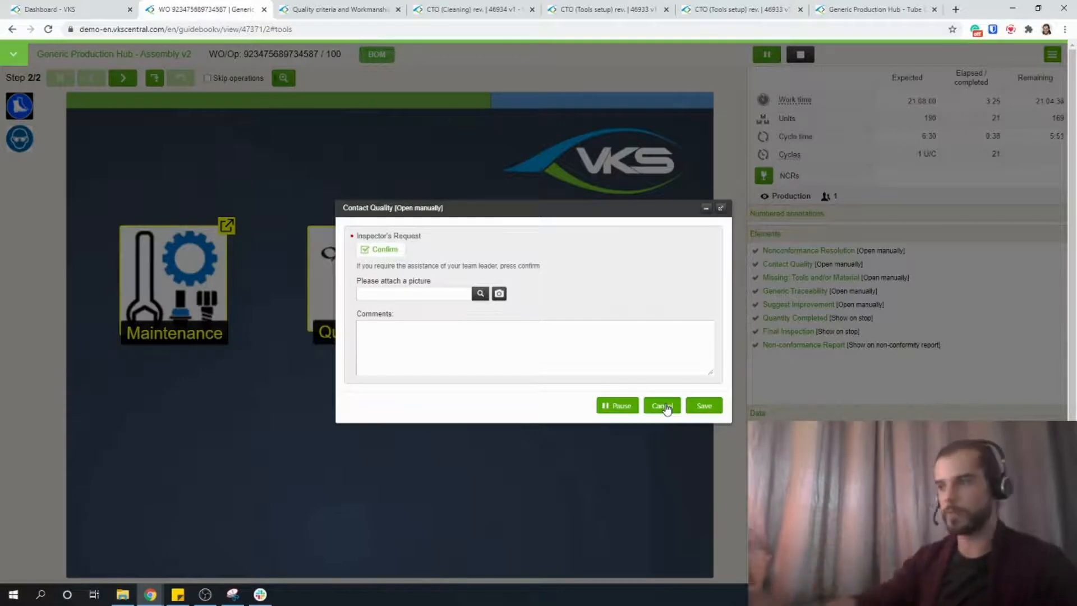
left_click(662, 405)
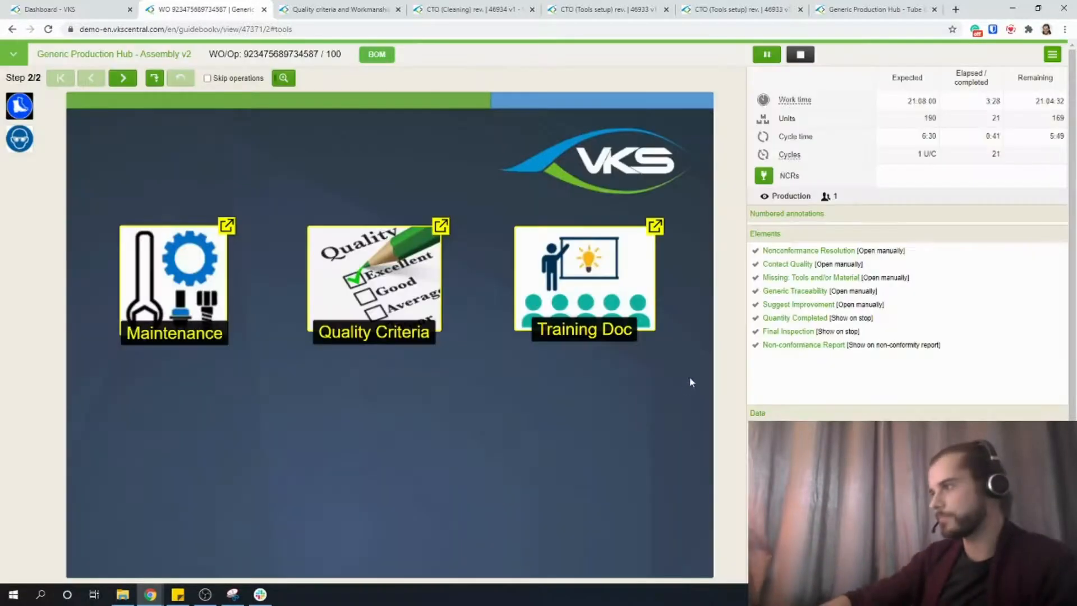
mouse_move(679, 382)
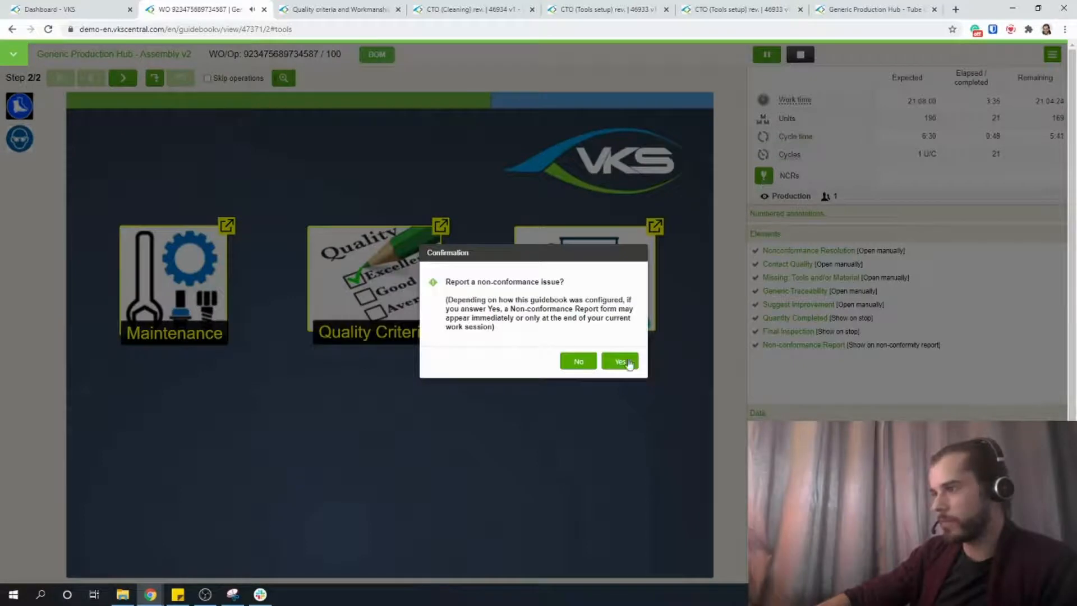
Step: Save a non-conformance report with disposition Scrap, description 'Scratch', quantity 10
left_click(619, 362)
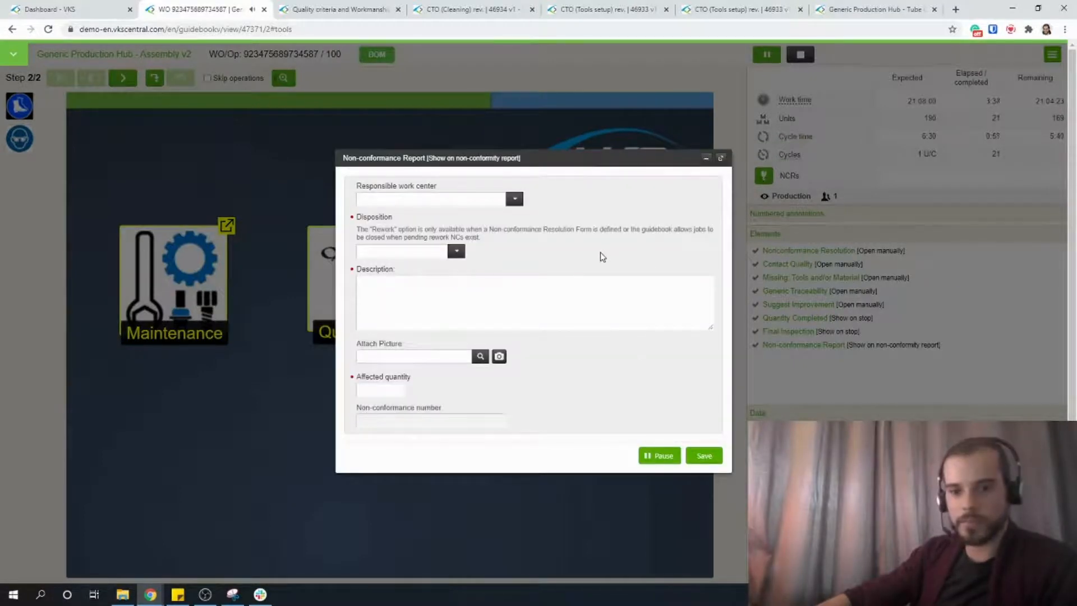
left_click(455, 251)
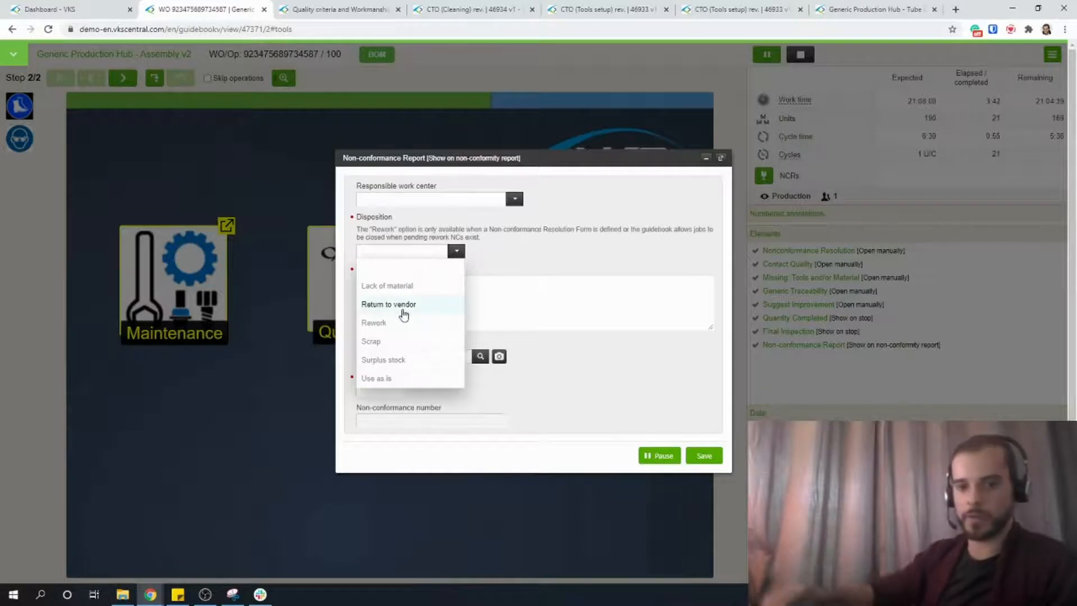
mouse_move(375, 342)
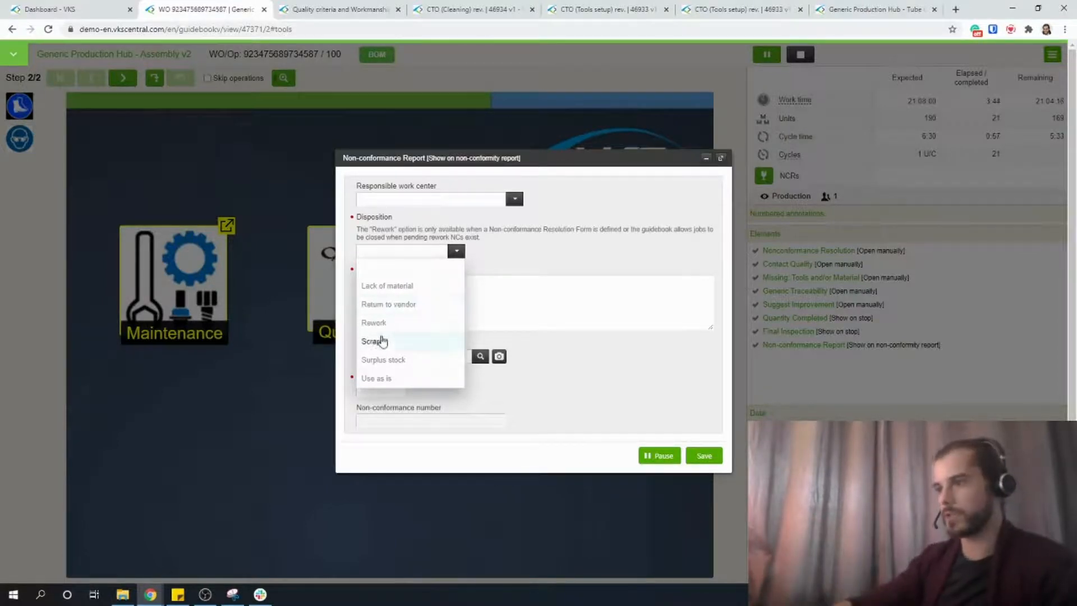
left_click(373, 342)
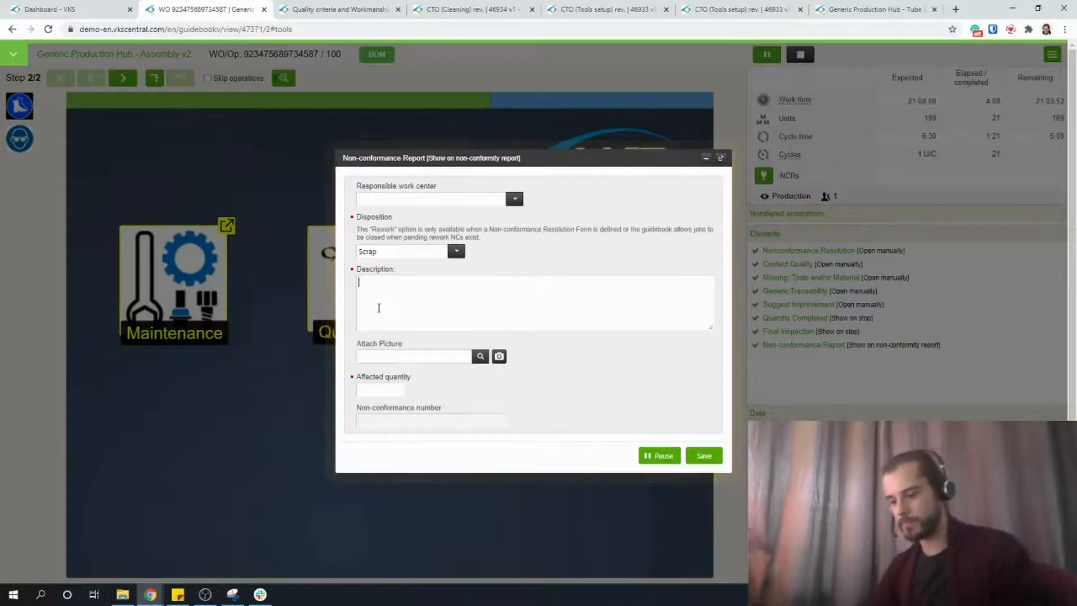
type("Scratch")
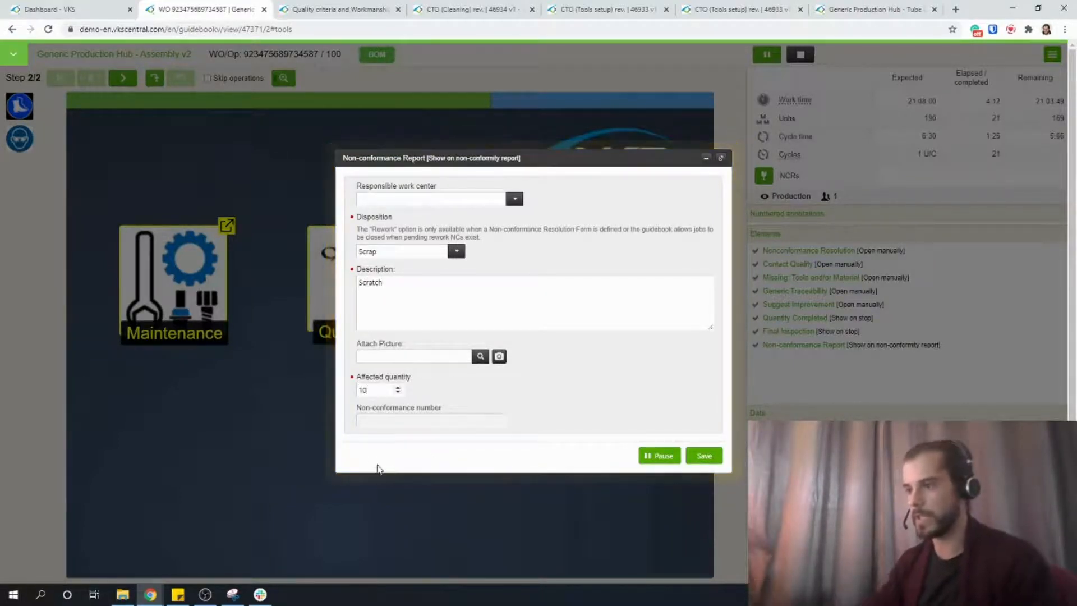
left_click(703, 455)
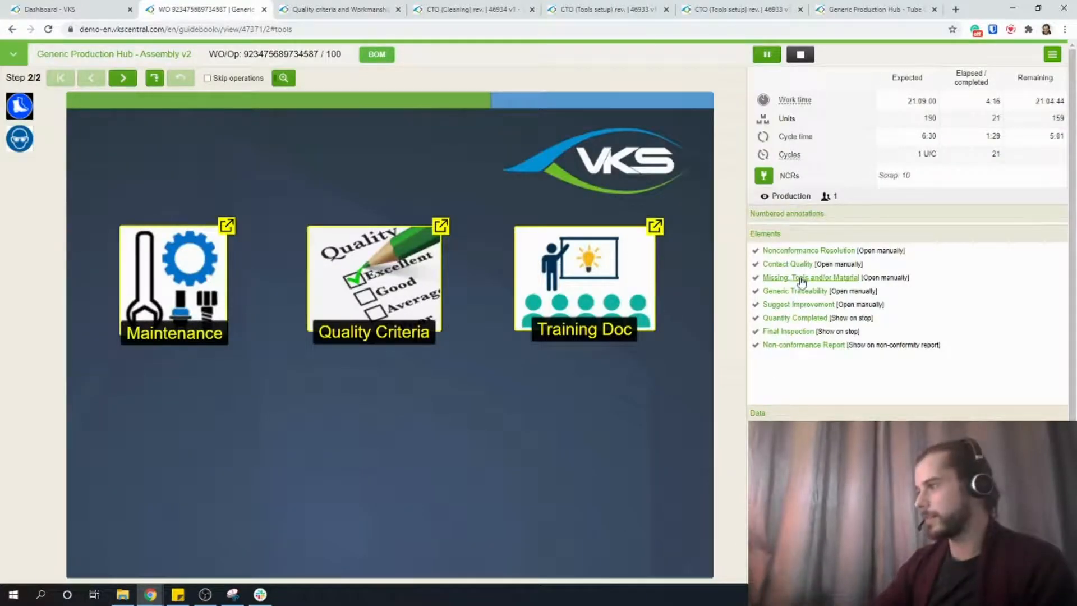
left_click(811, 277)
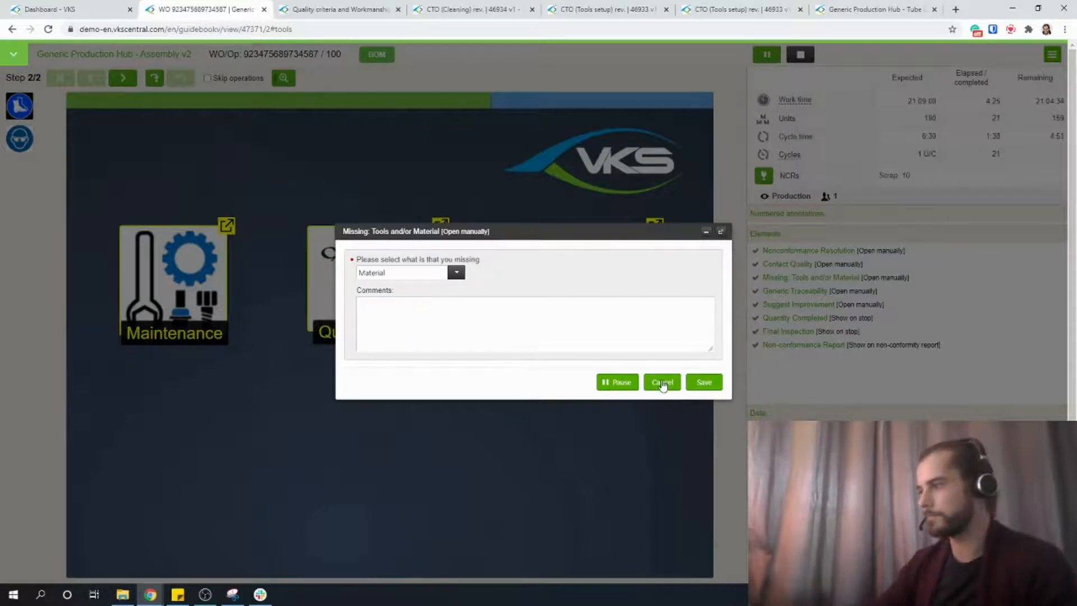
left_click(661, 382)
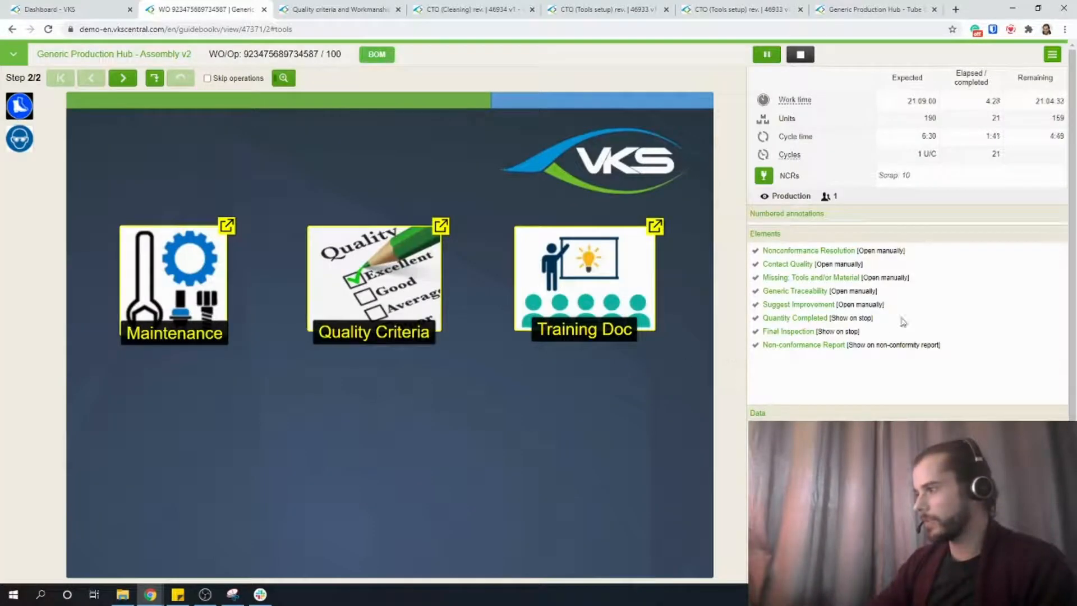
left_click(798, 304)
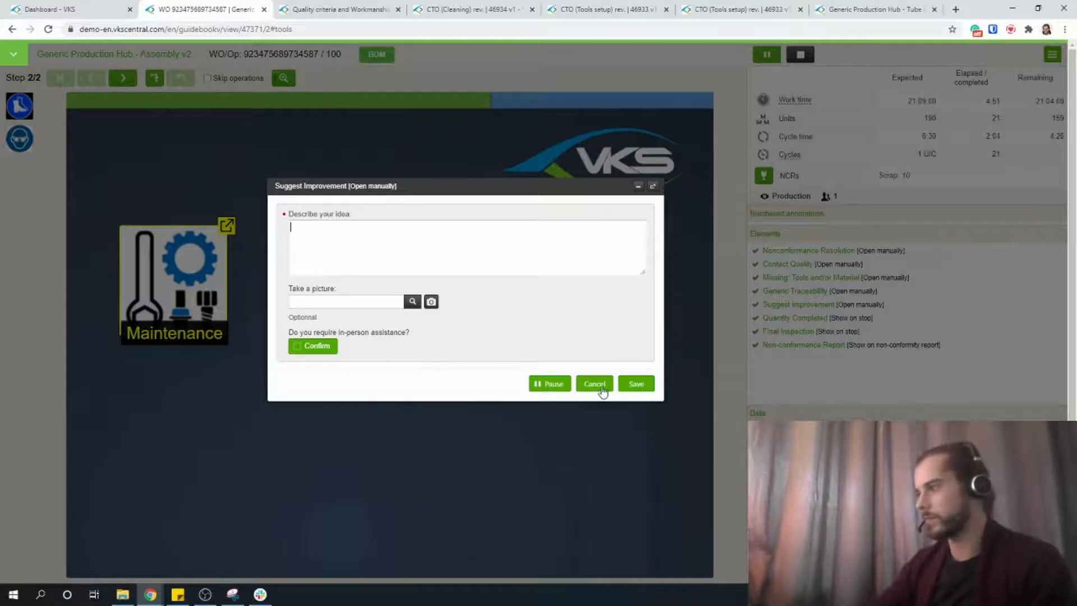
left_click(594, 383)
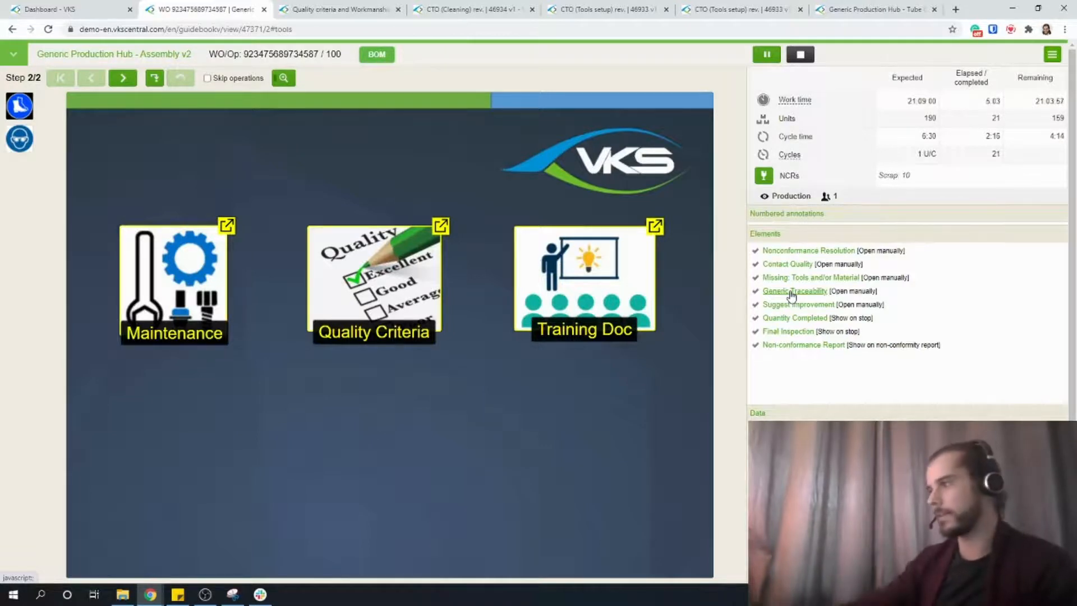
Step: Save a Serial Number traceability record 3i45y68345687 with details 'P/N: ABCD'
left_click(795, 290)
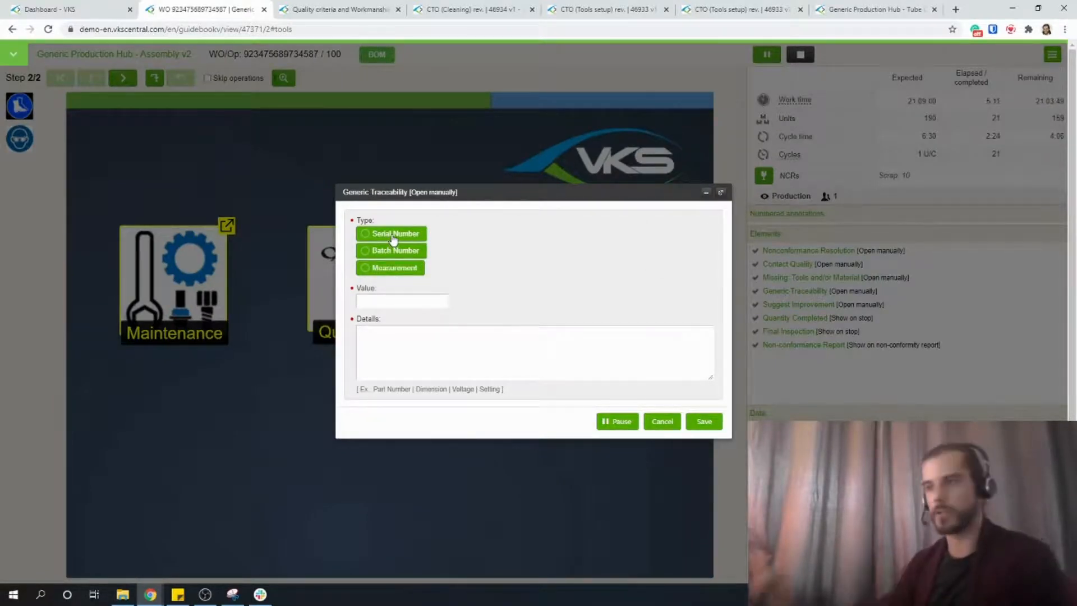
left_click(401, 301)
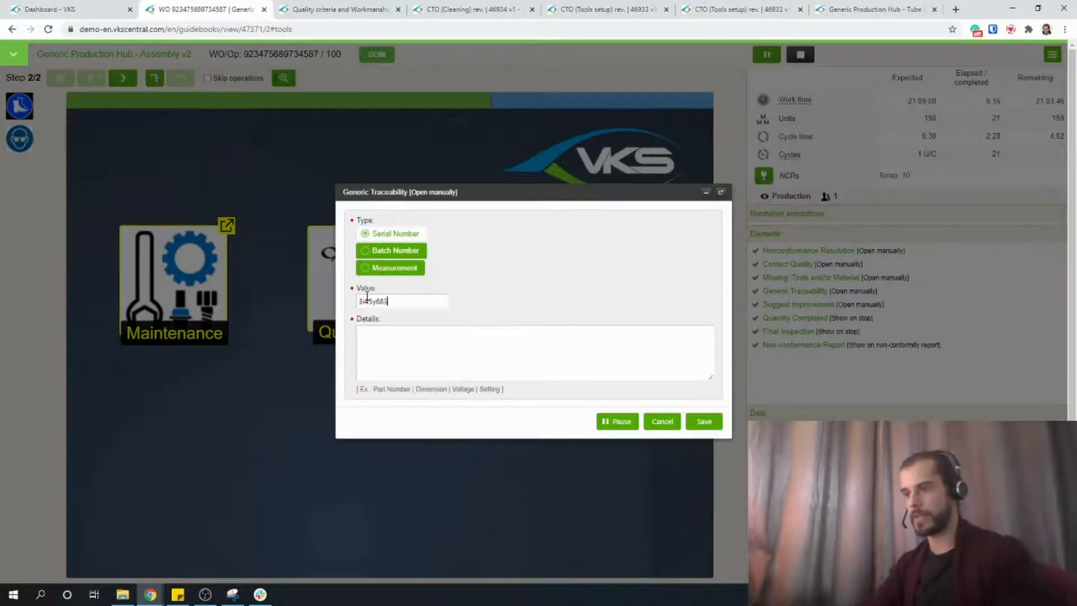
type("P")
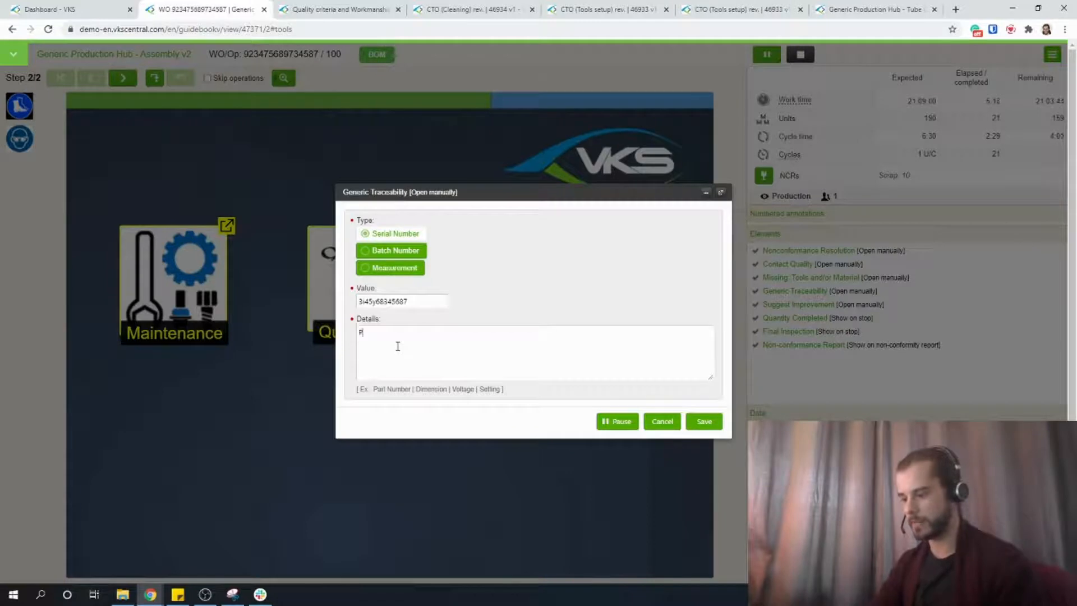
type("/n:")
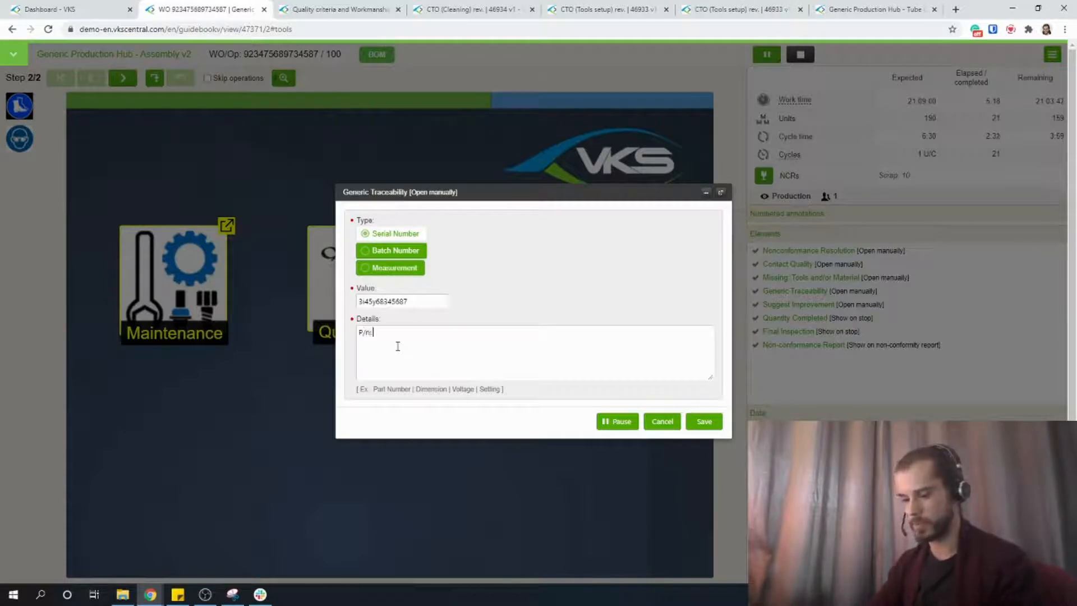
type("ABCD")
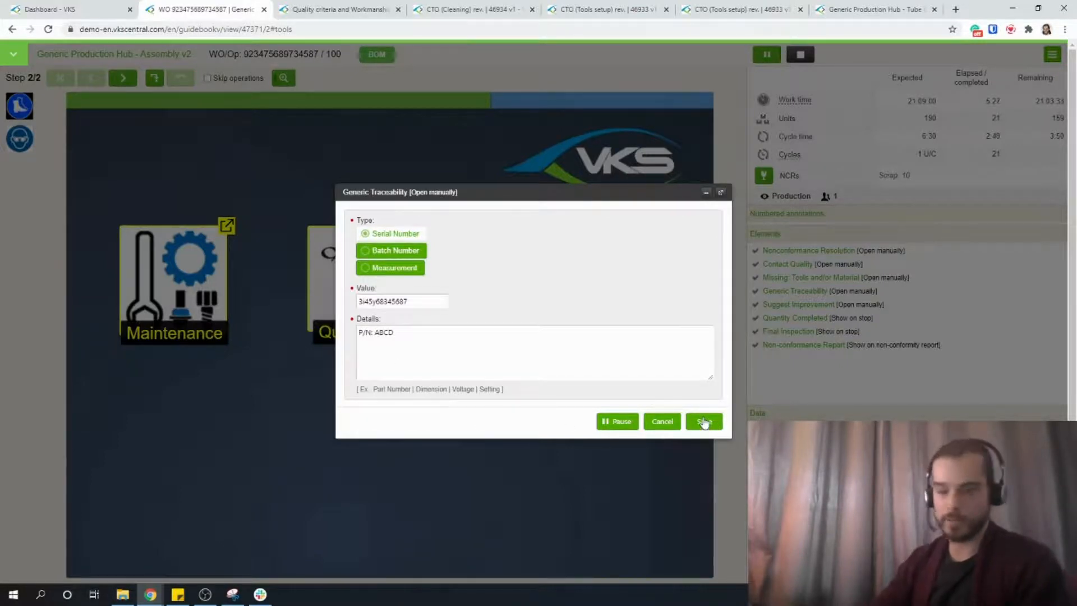
left_click(703, 421)
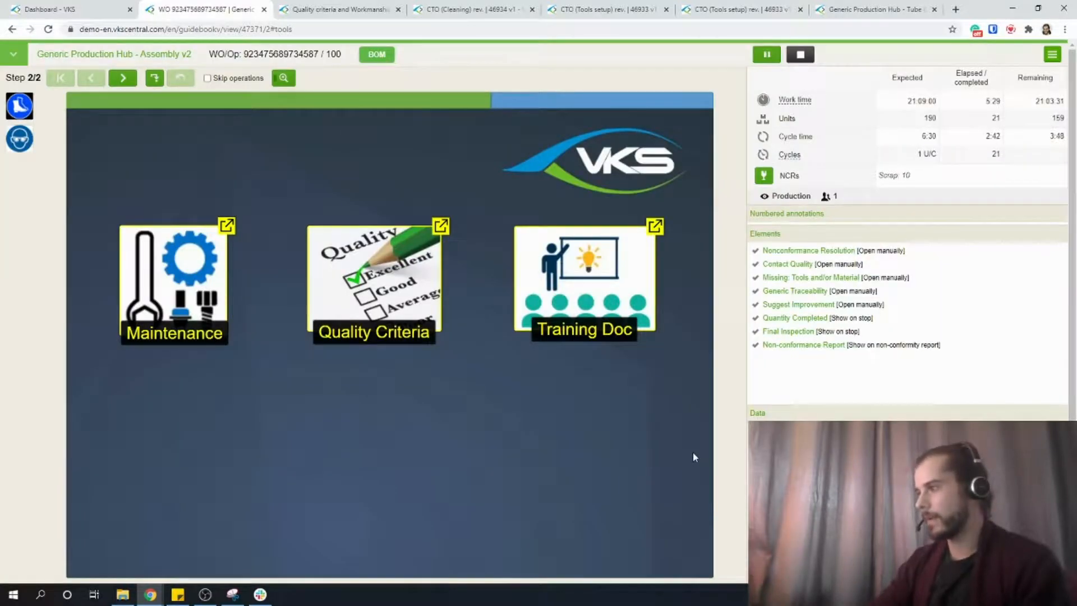
mouse_move(122, 78)
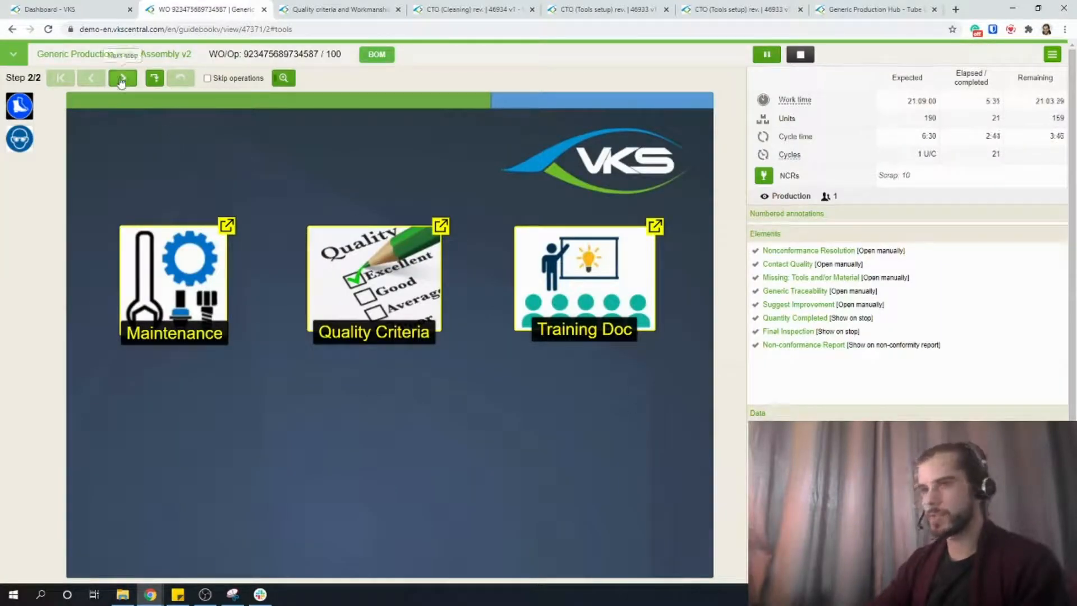
Step: Report two more completed cycles, bringing the count to 47 of 190 units
left_click(122, 77)
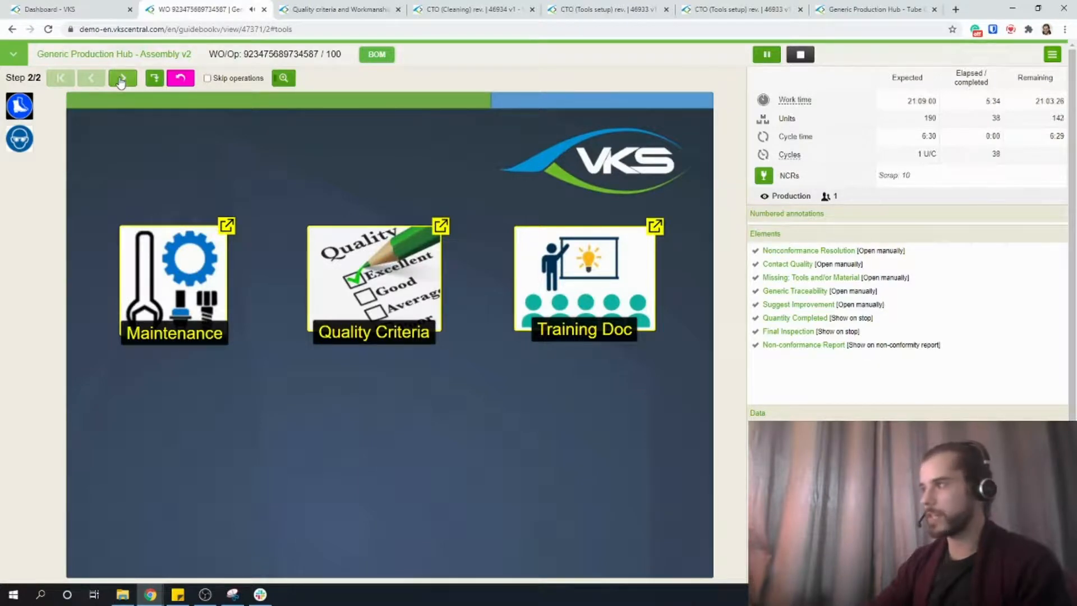
left_click(122, 77)
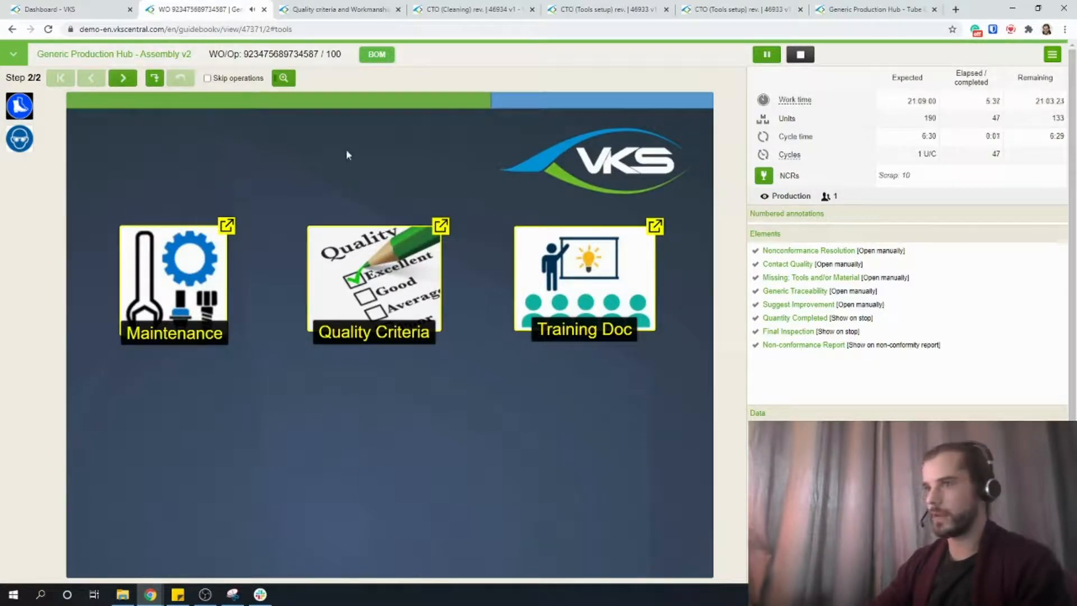
Step: Stop the session as done with 190 units completed and sign the final inspection
left_click(800, 54)
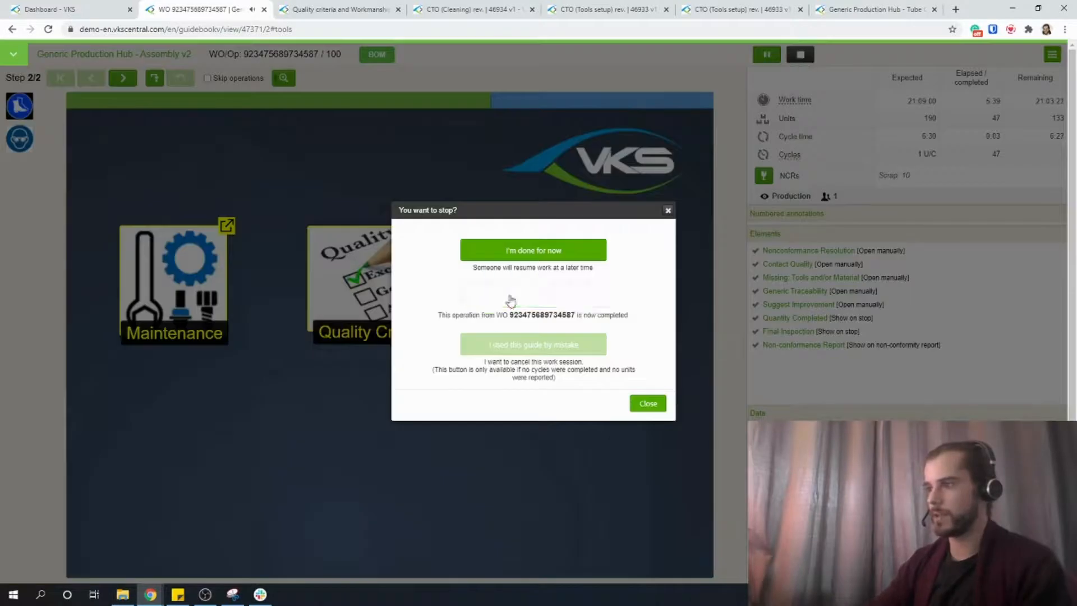
left_click(533, 250)
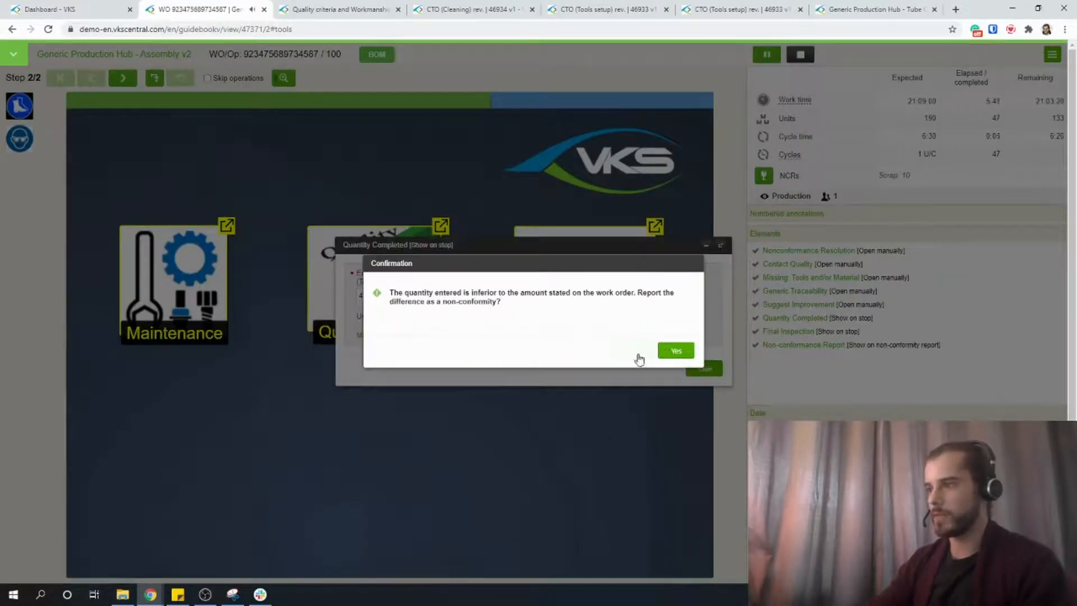
left_click(676, 352)
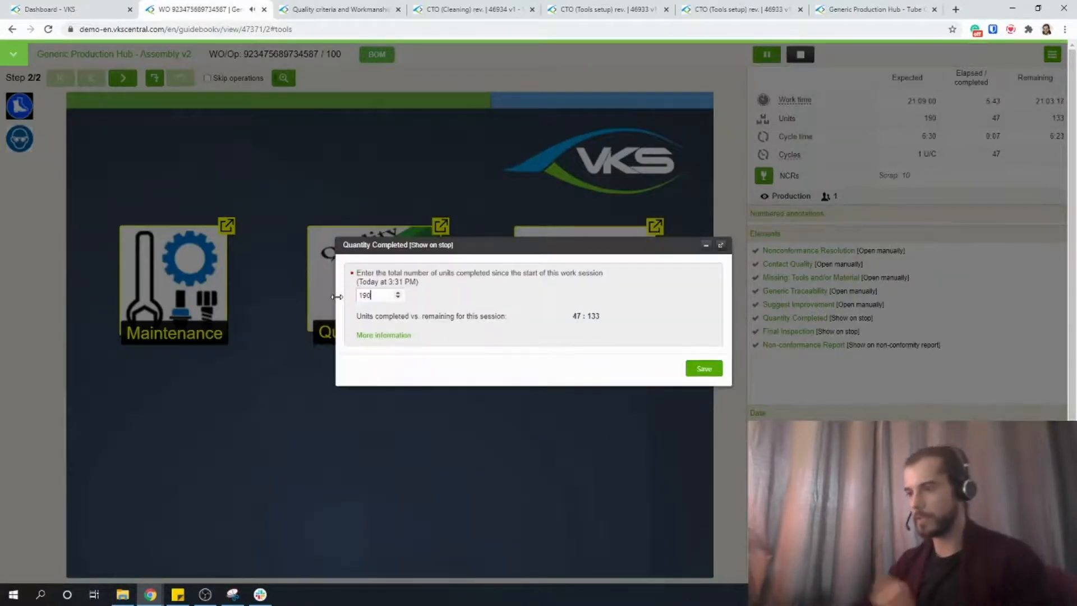
left_click(703, 369)
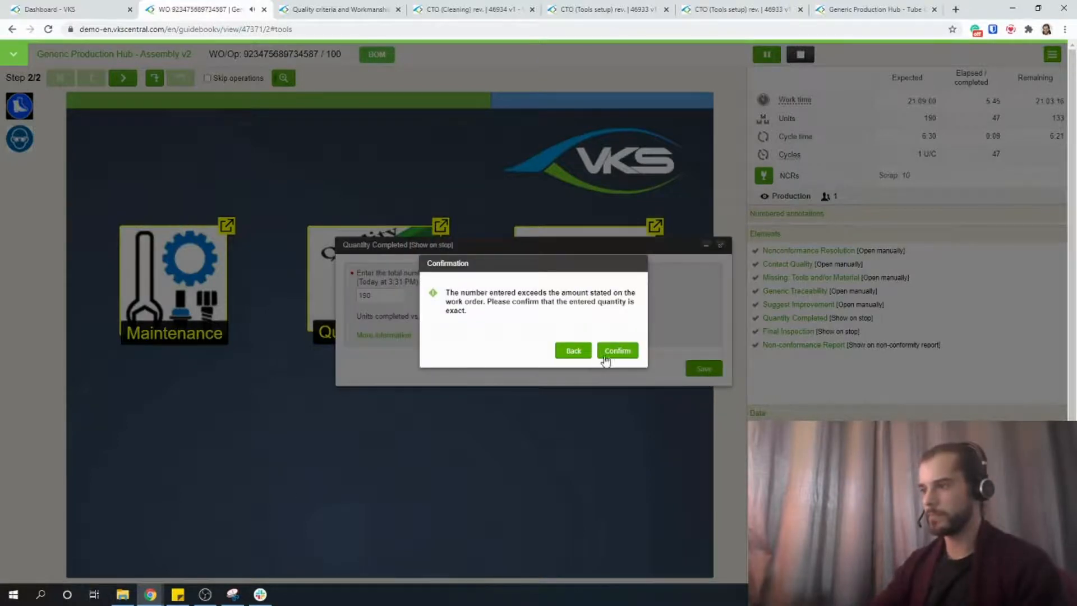
left_click(616, 351)
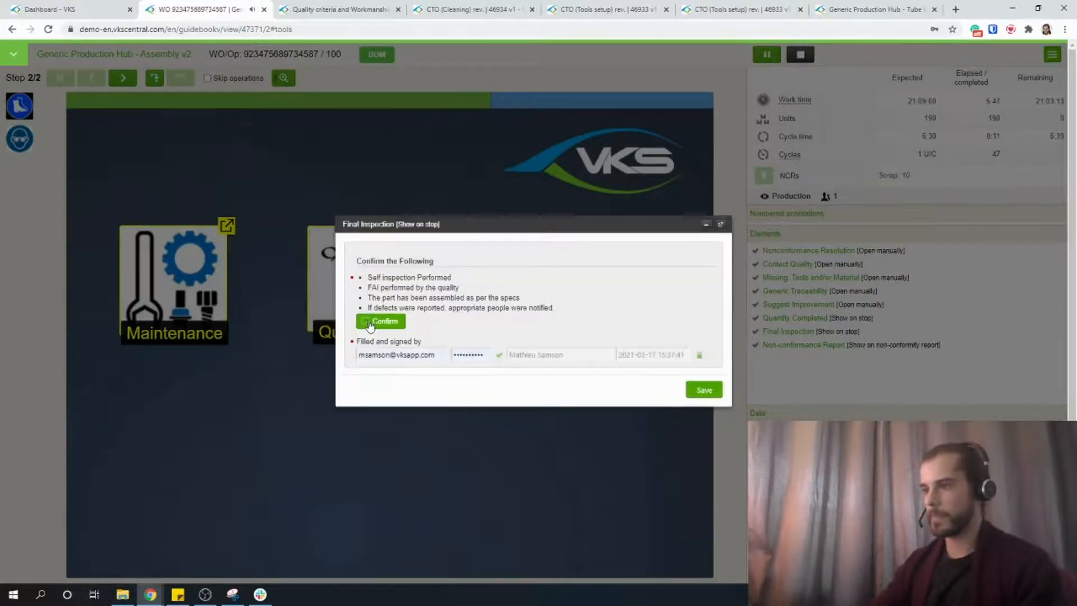
left_click(381, 321)
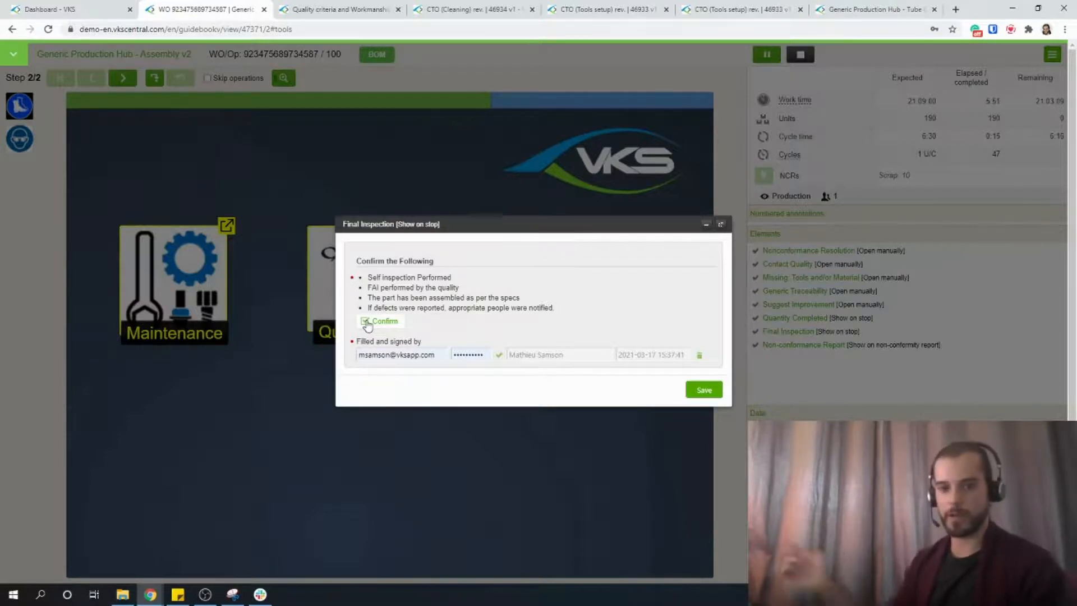
left_click(703, 389)
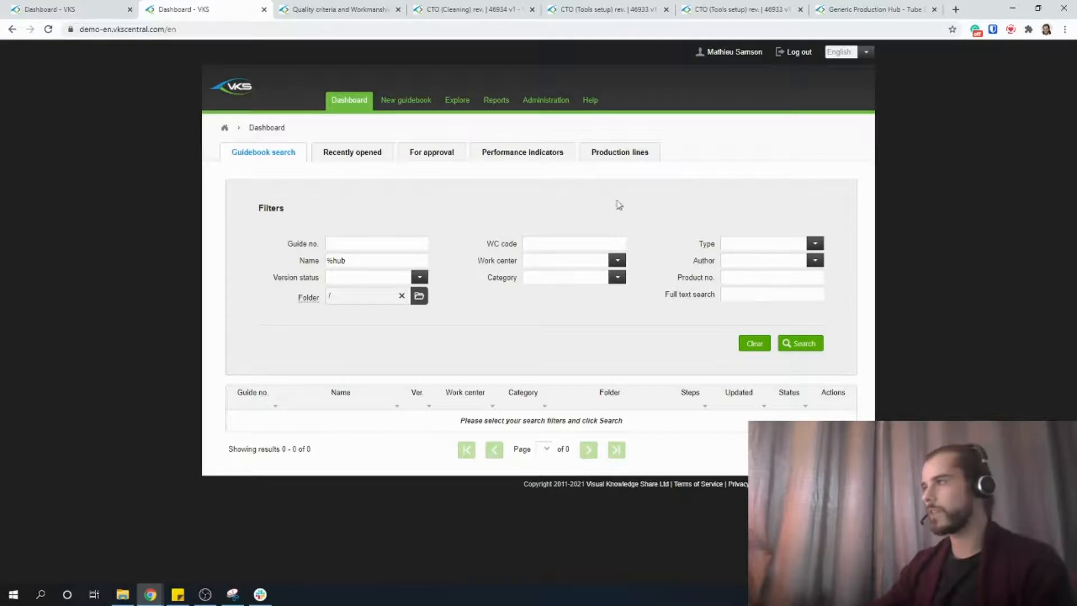
Step: On the Tube Cutting hub guidebook, choose Production as the work type
left_click(872, 9)
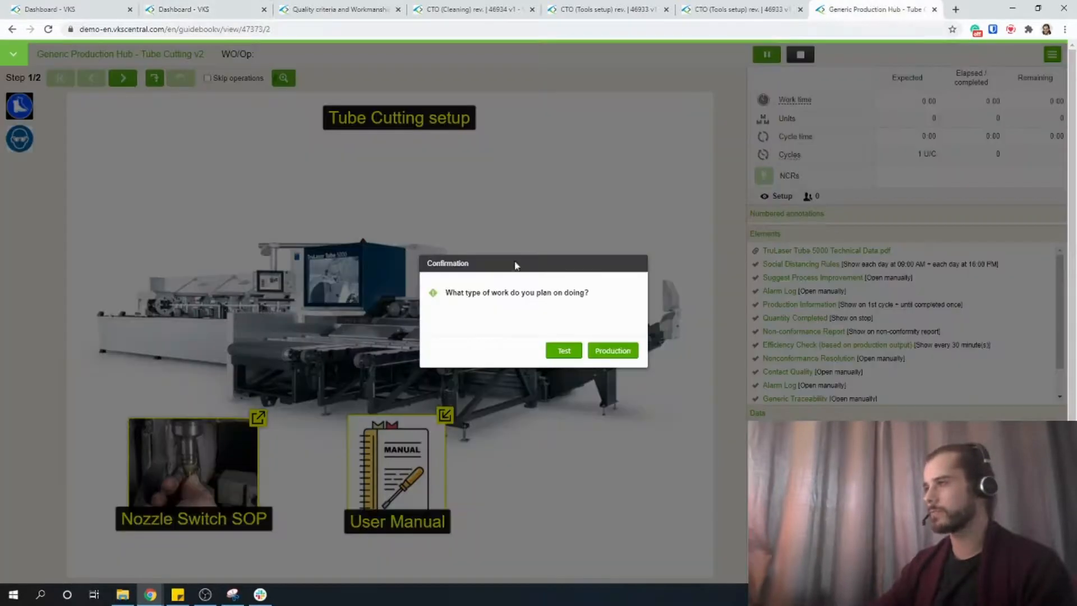
left_click_drag(514, 263, 419, 224)
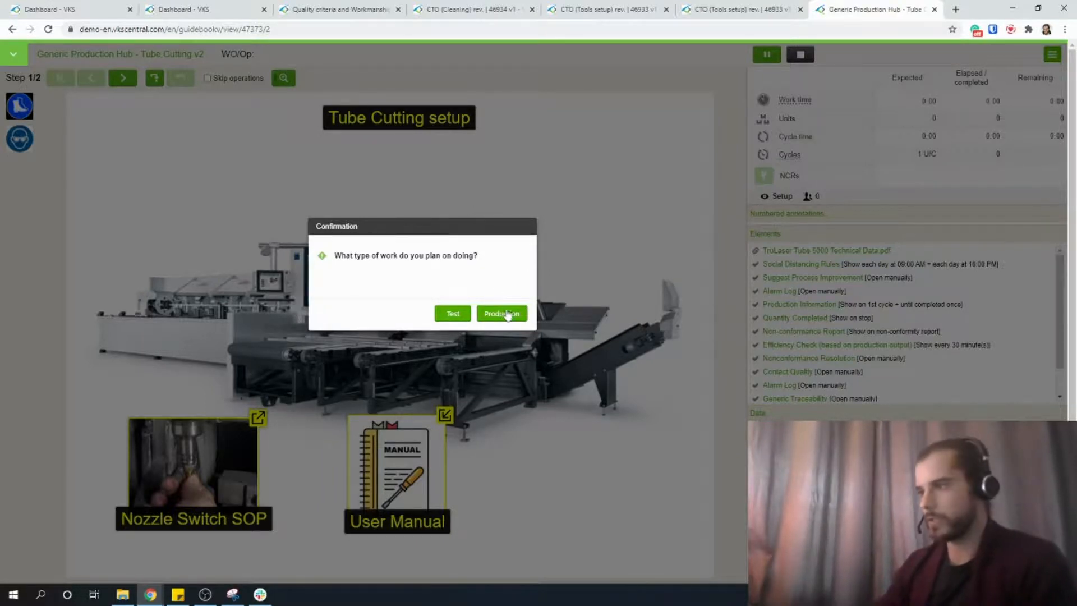
left_click(501, 313)
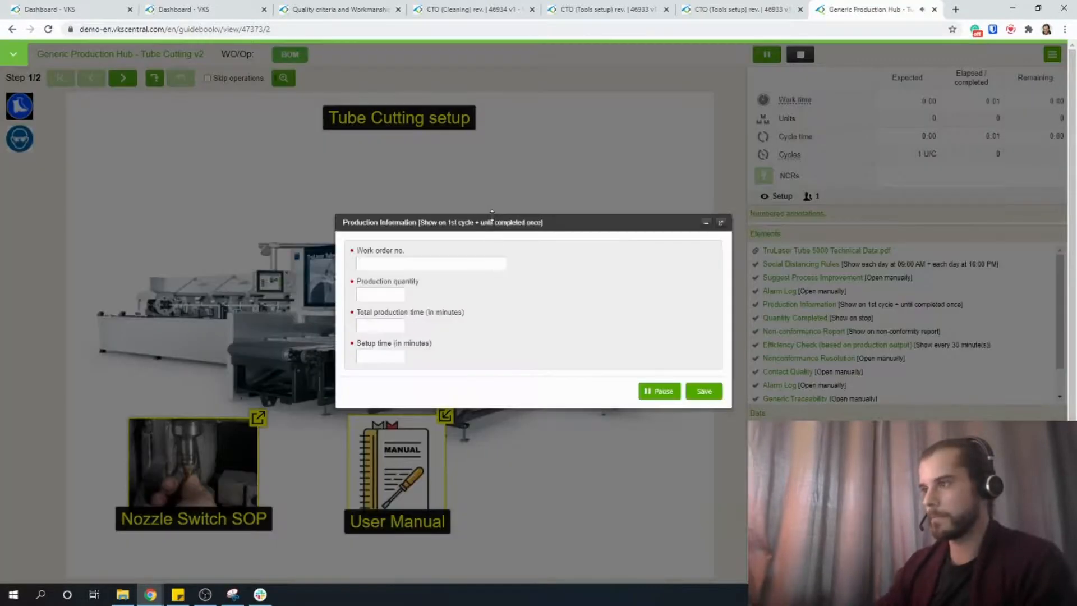
Step: Save a work order with quantity 100, production time 12 and setup time 12
type("345634563456")
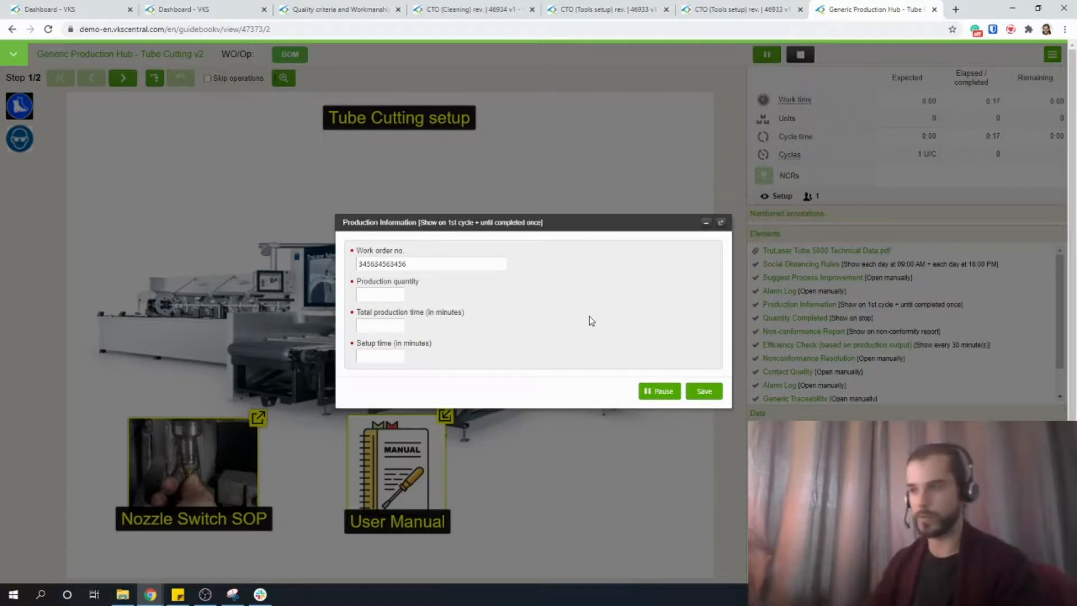
type("100")
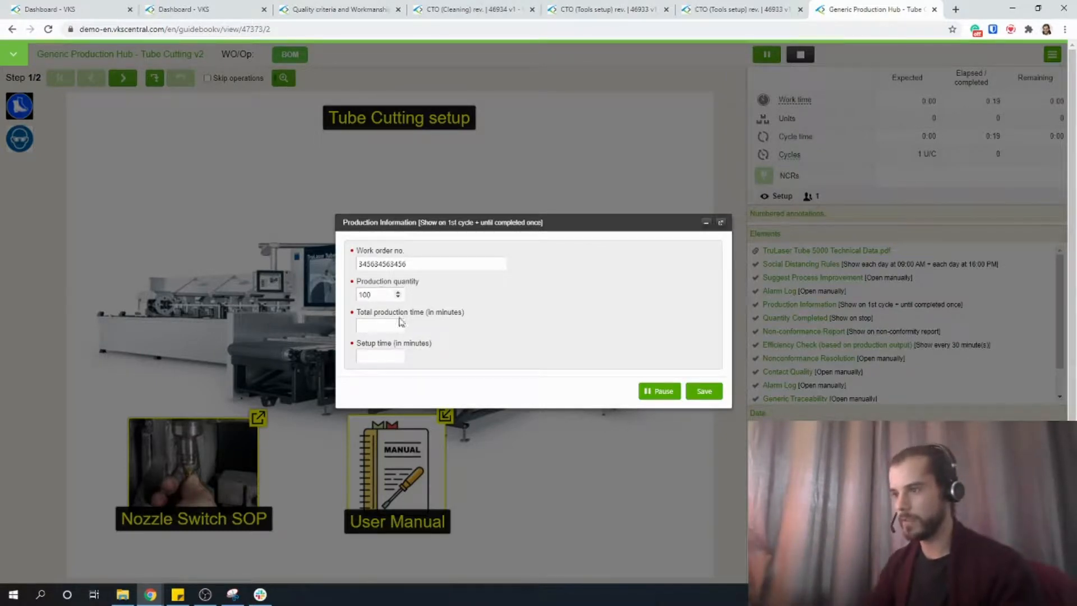
type("12")
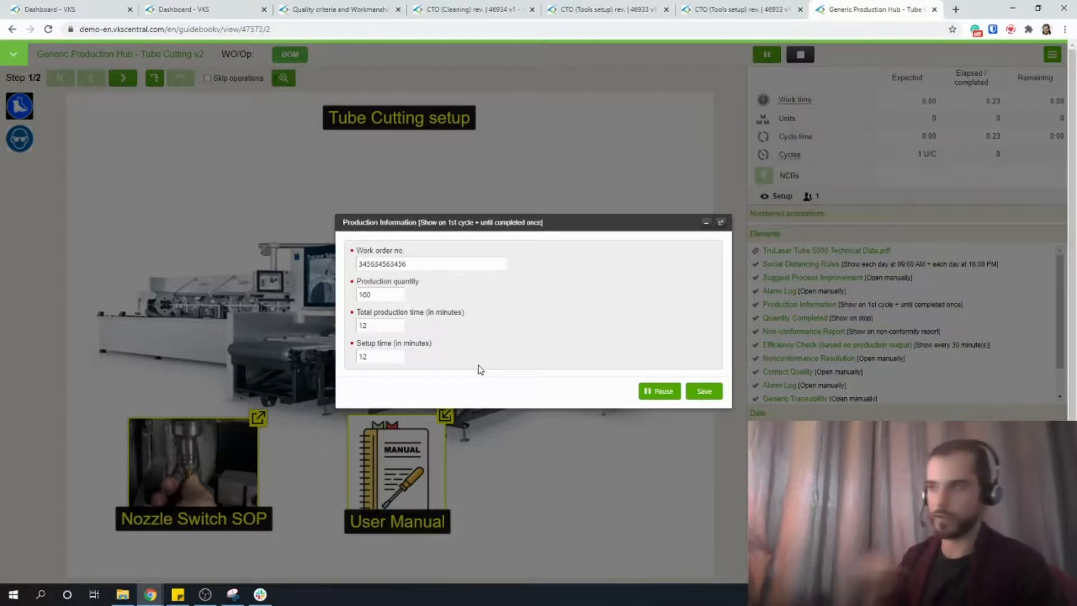
left_click(703, 391)
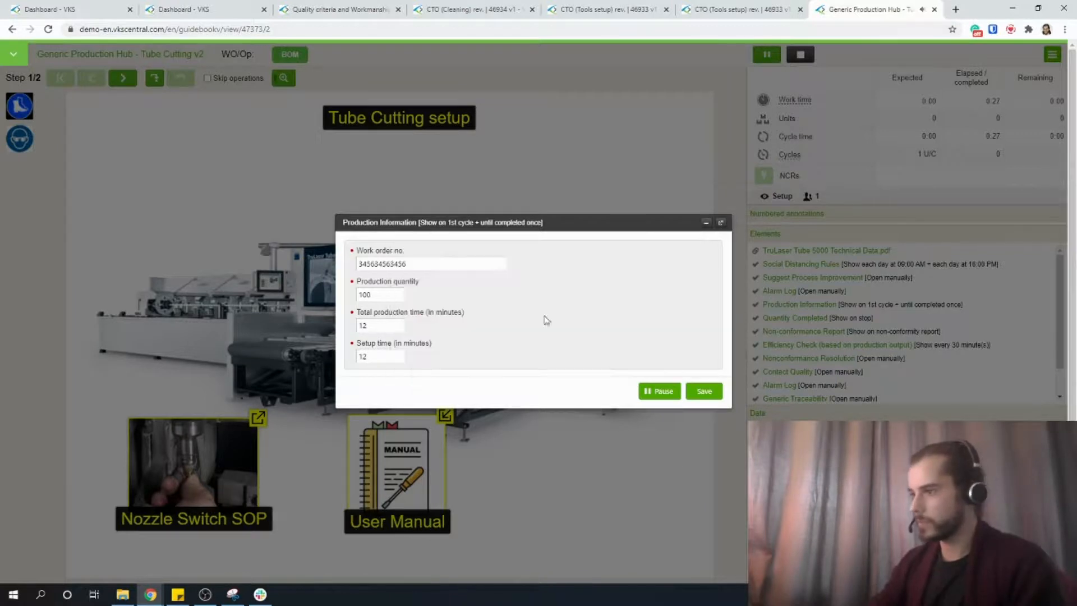
type("89089867679087447975")
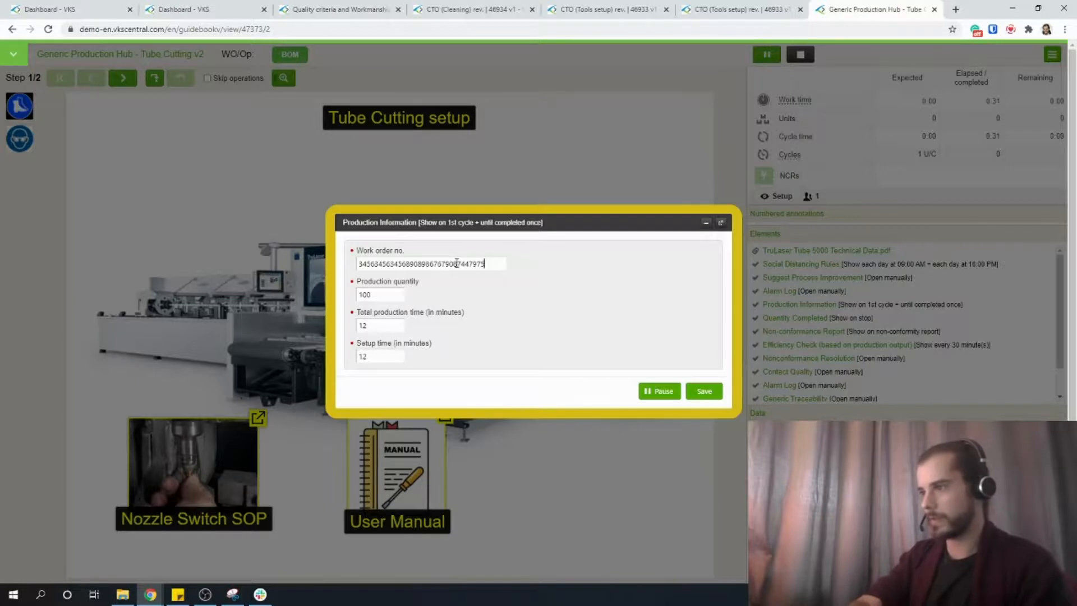
left_click(703, 391)
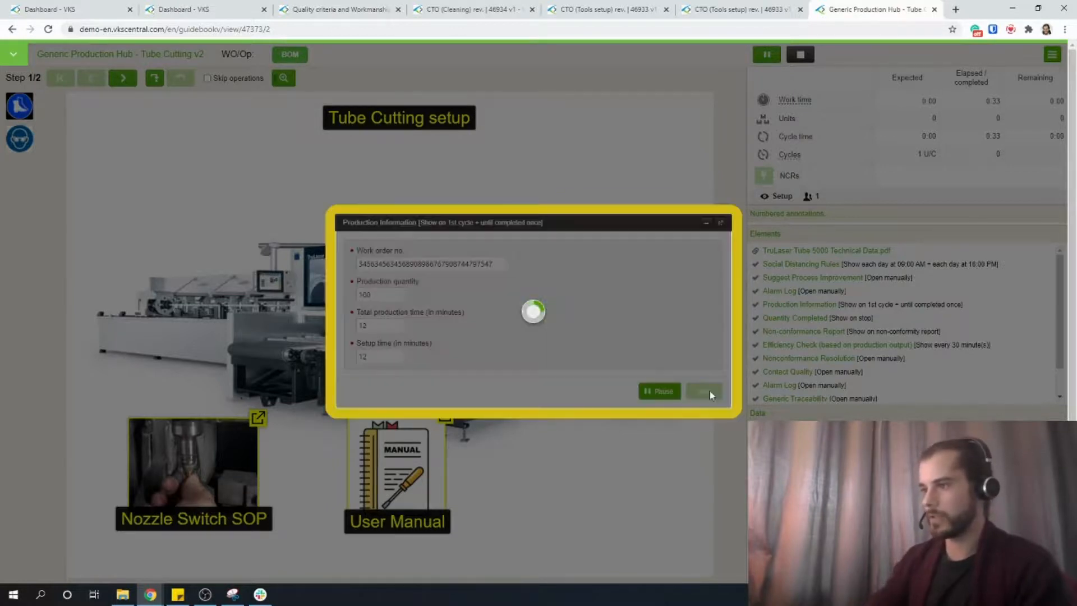
left_click(702, 391)
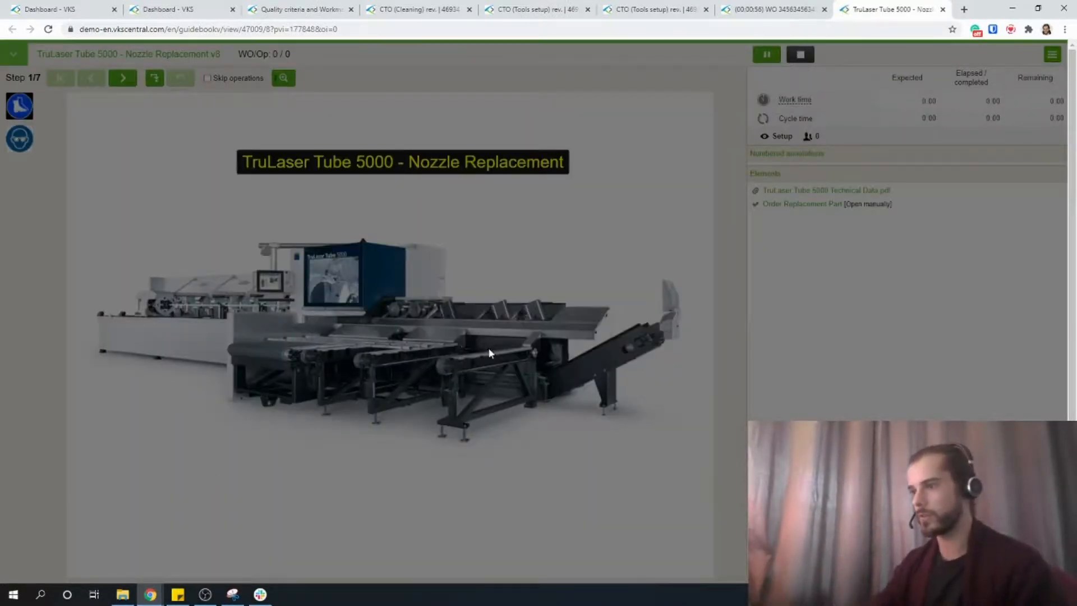
Step: Start Nozzle Replacement, close the TruLaser data sheet preview, and advance the hub to step 2
left_click(122, 78)
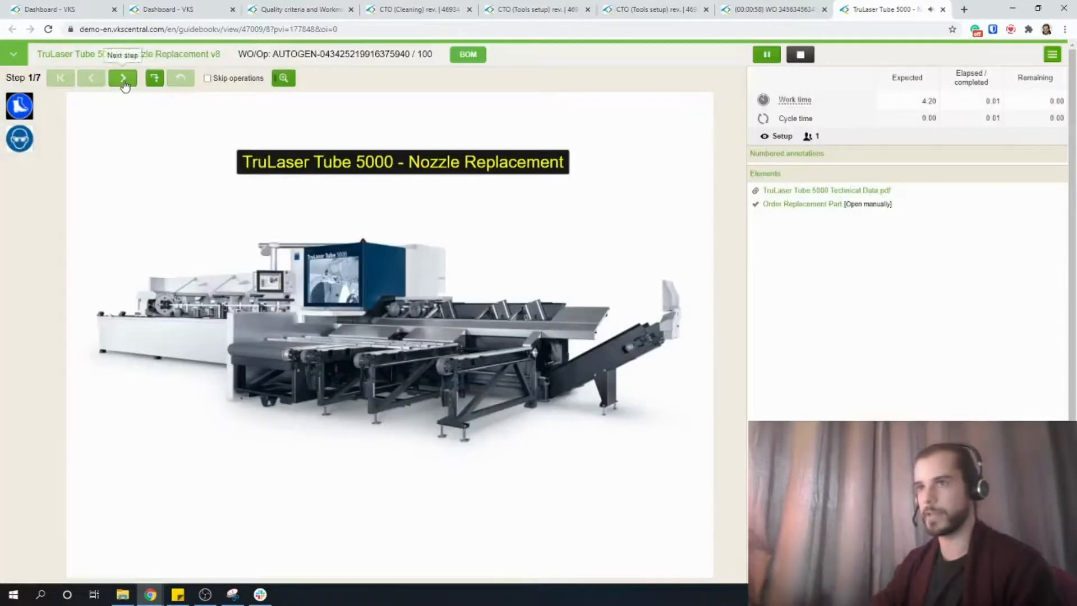
left_click(123, 77)
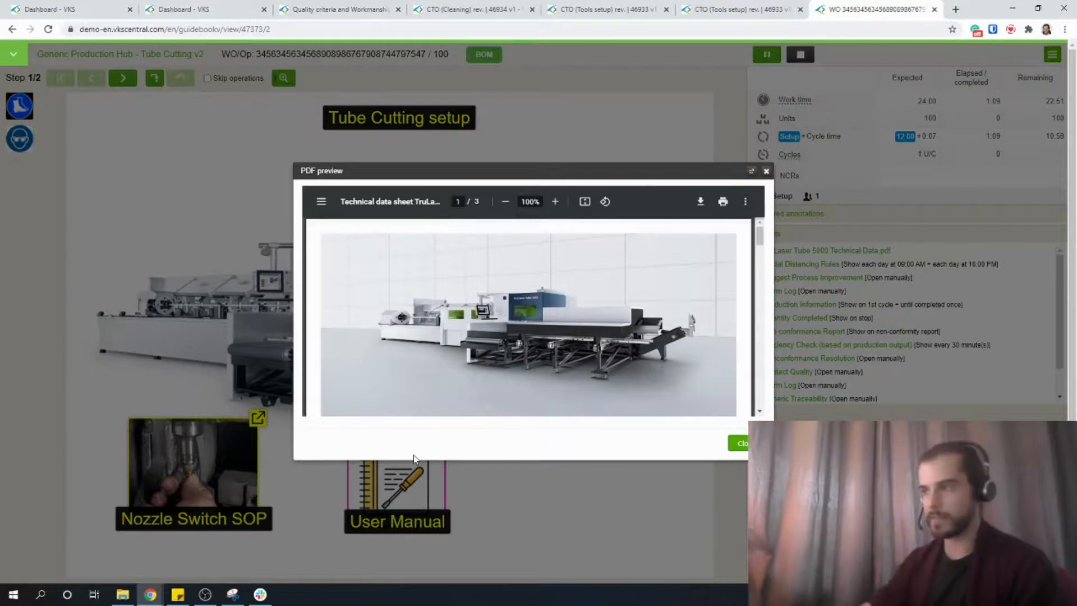
left_click(741, 444)
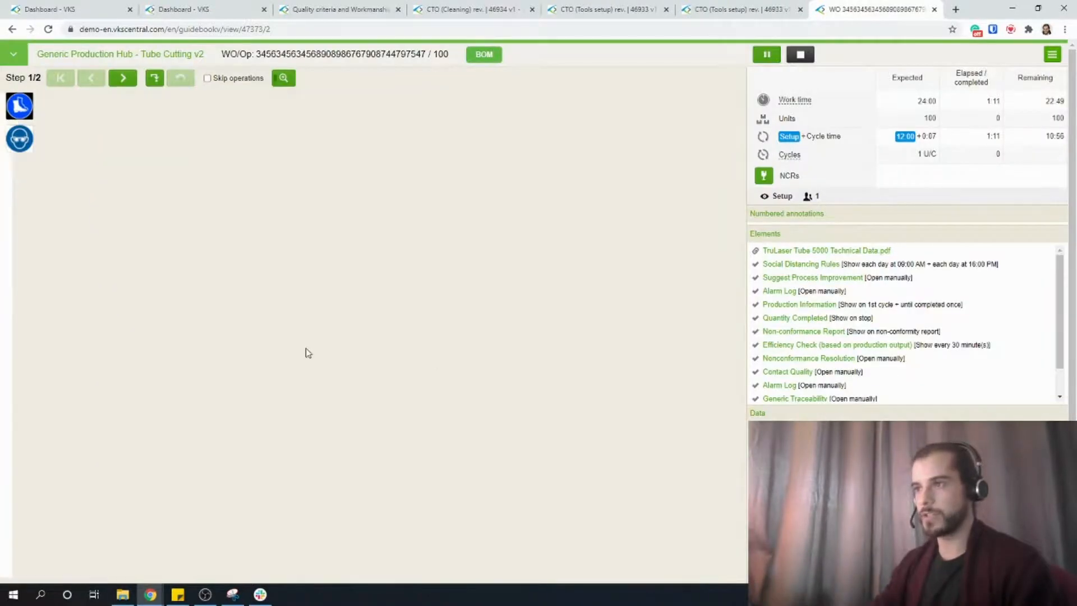
left_click(122, 77)
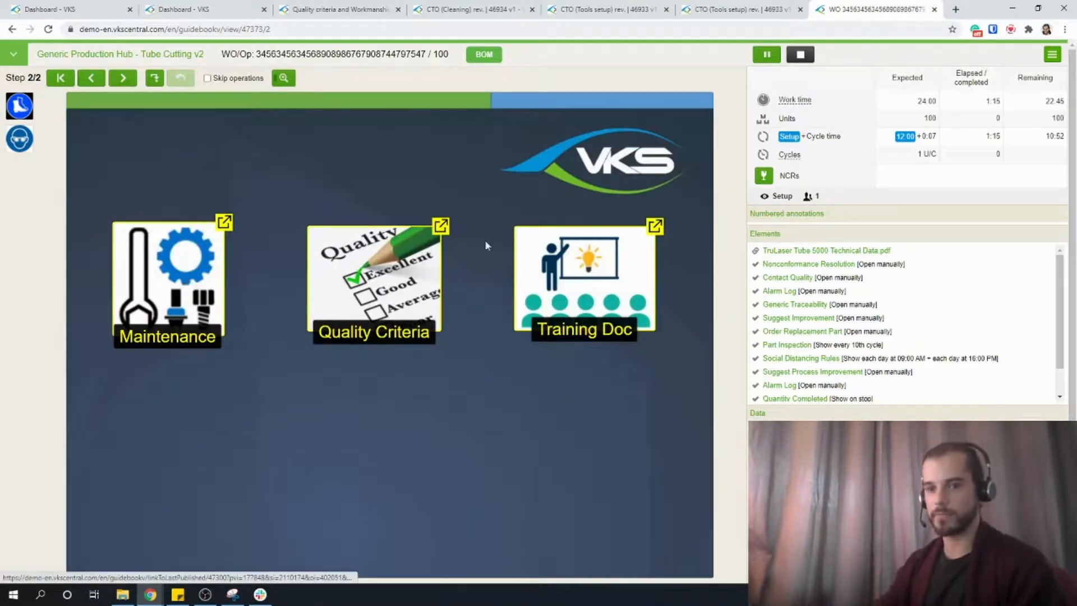
Step: Open the Preventative Maintenance guidebook from the Maintenance tile
left_click(167, 282)
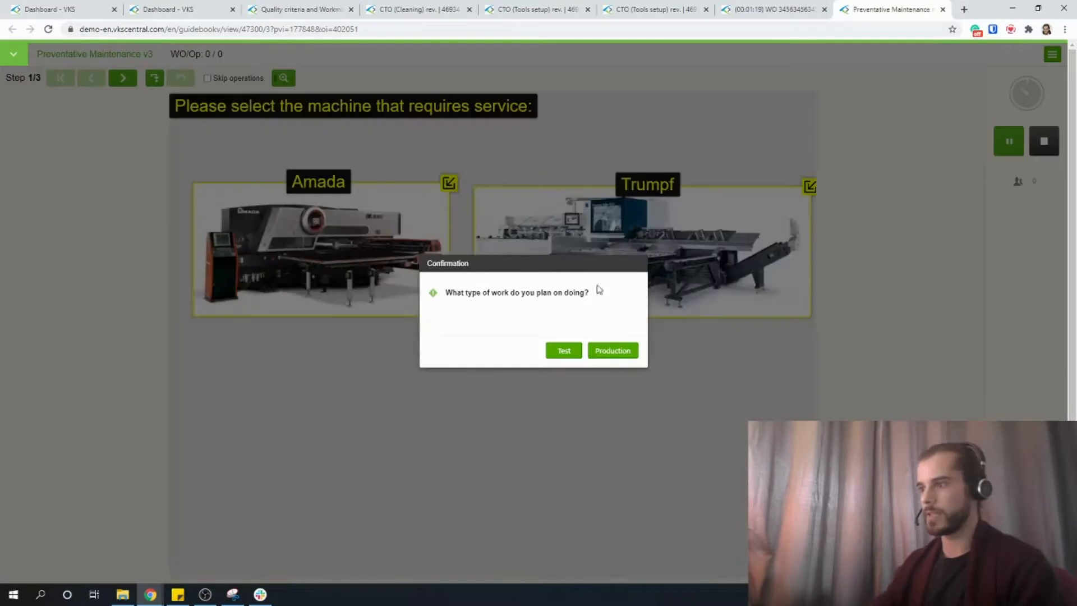
mouse_move(816, 158)
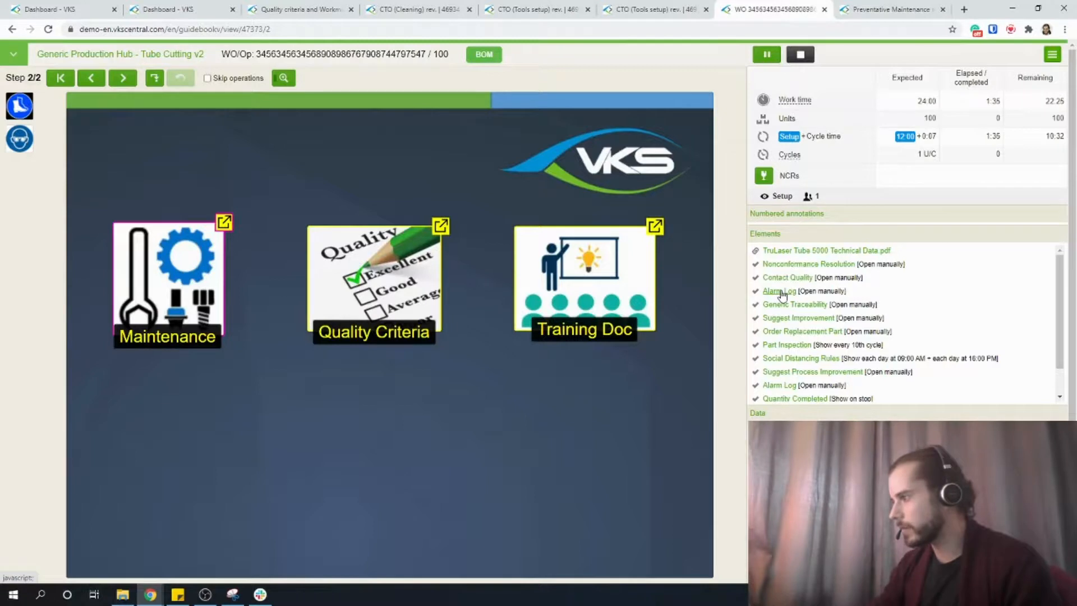
Step: Save an Operations alarm log entry with code 34587685
left_click(779, 290)
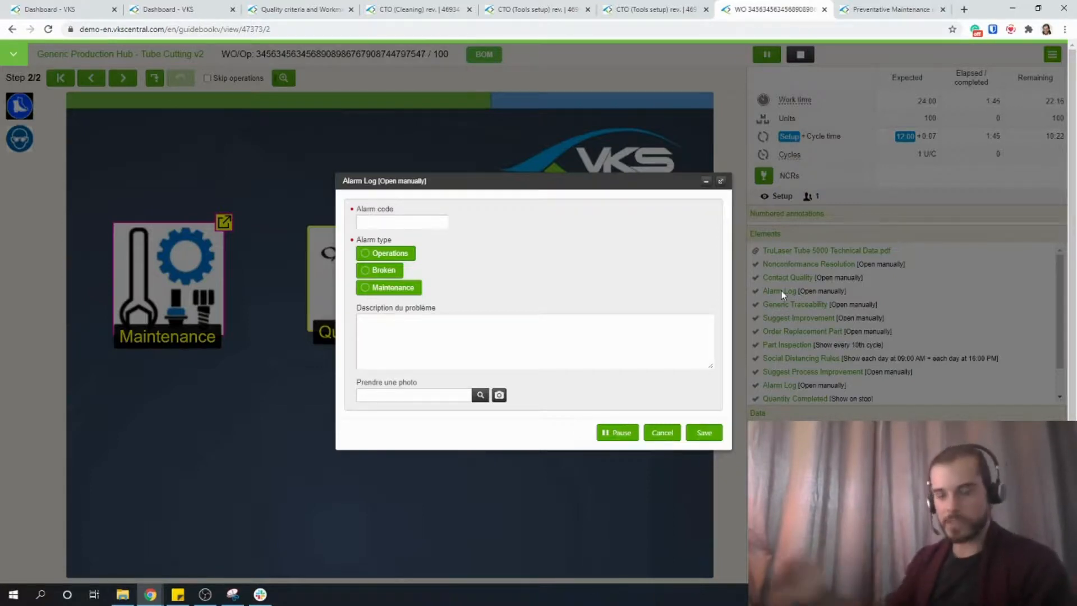
left_click(402, 221)
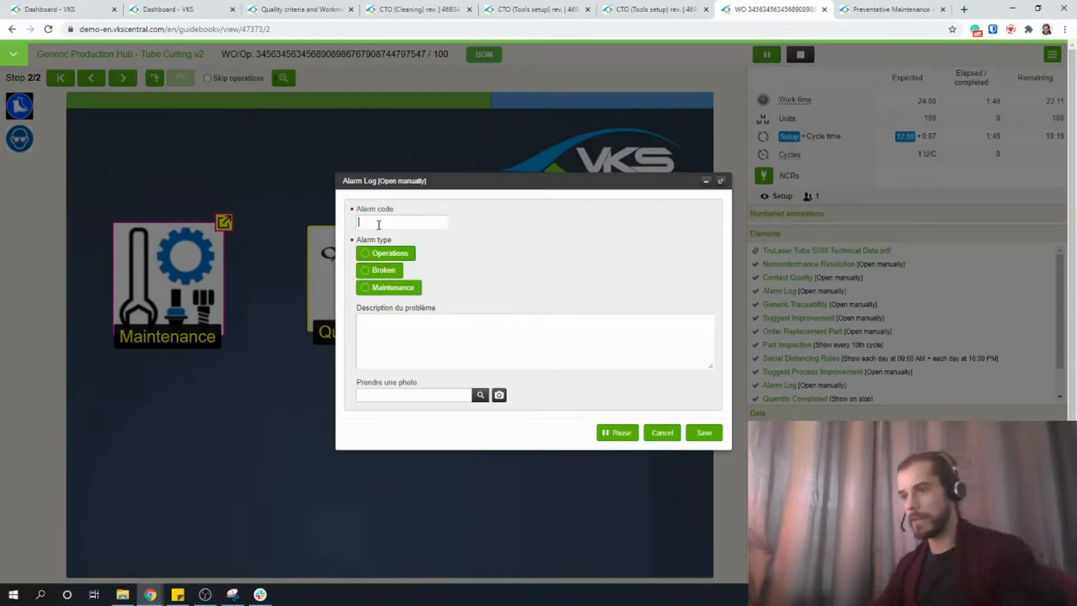
type("34587685")
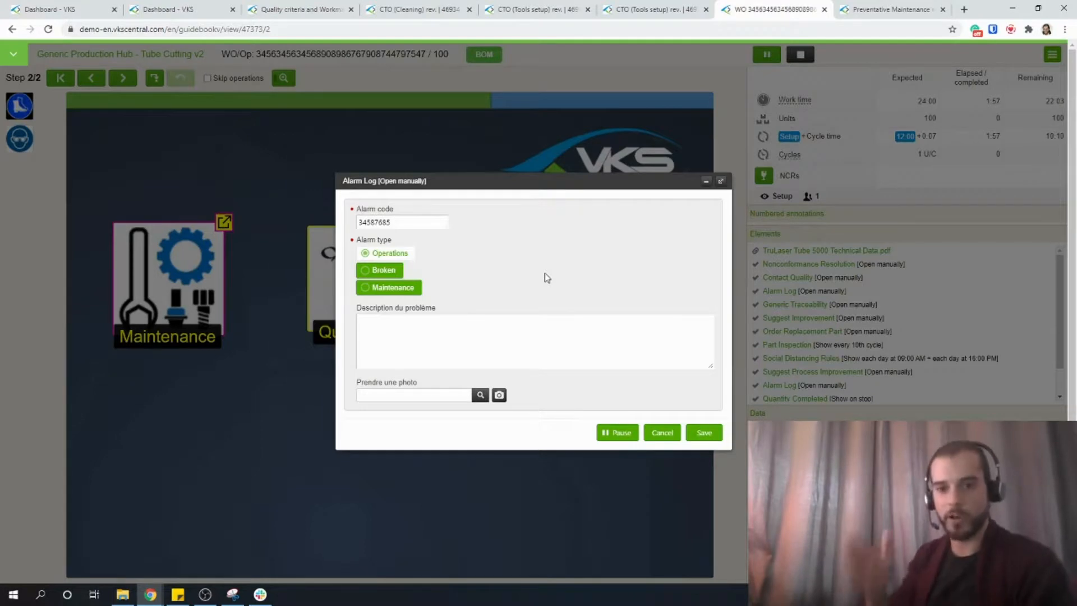
mouse_move(594, 198)
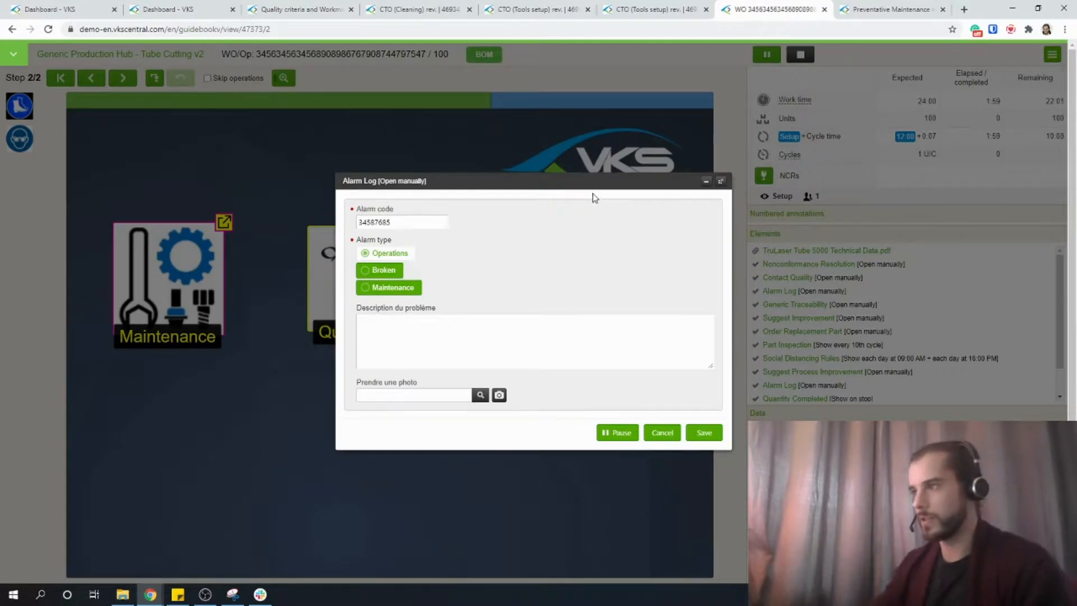
left_click_drag(591, 181, 543, 181)
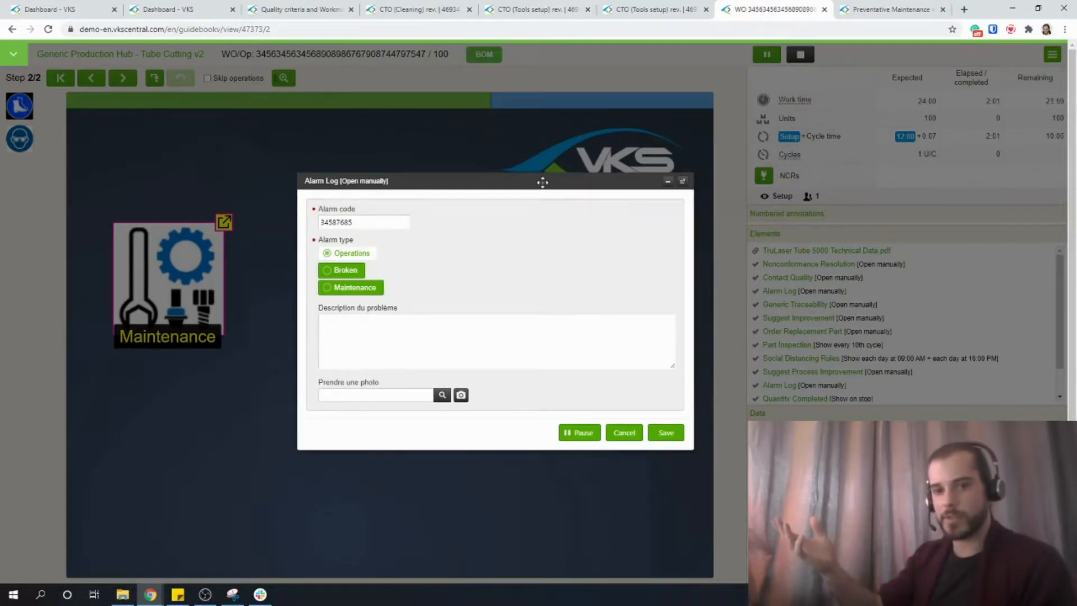
left_click_drag(543, 180, 479, 169)
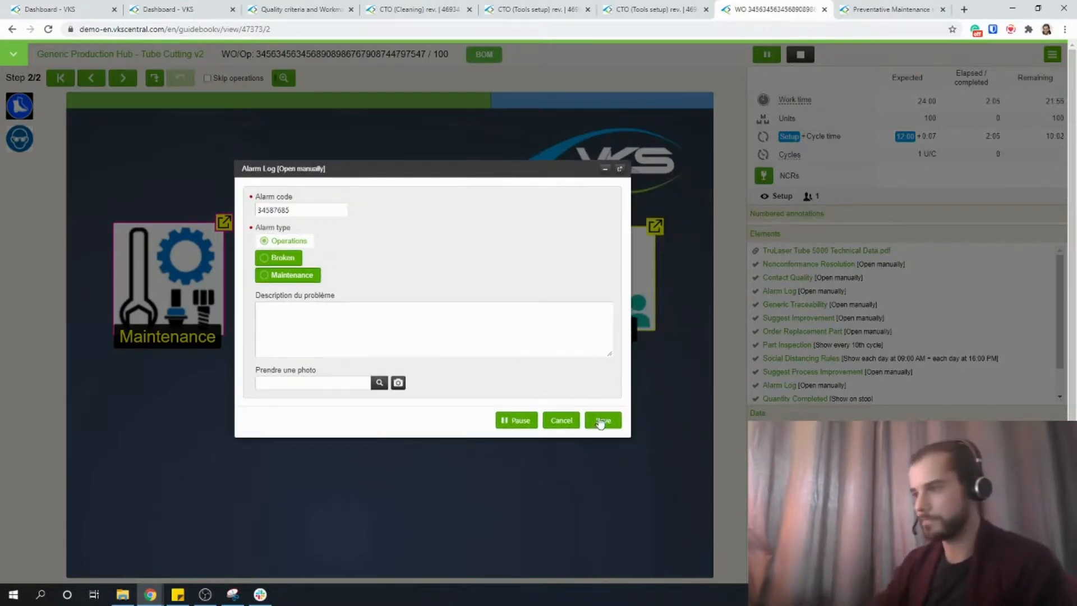
left_click(603, 419)
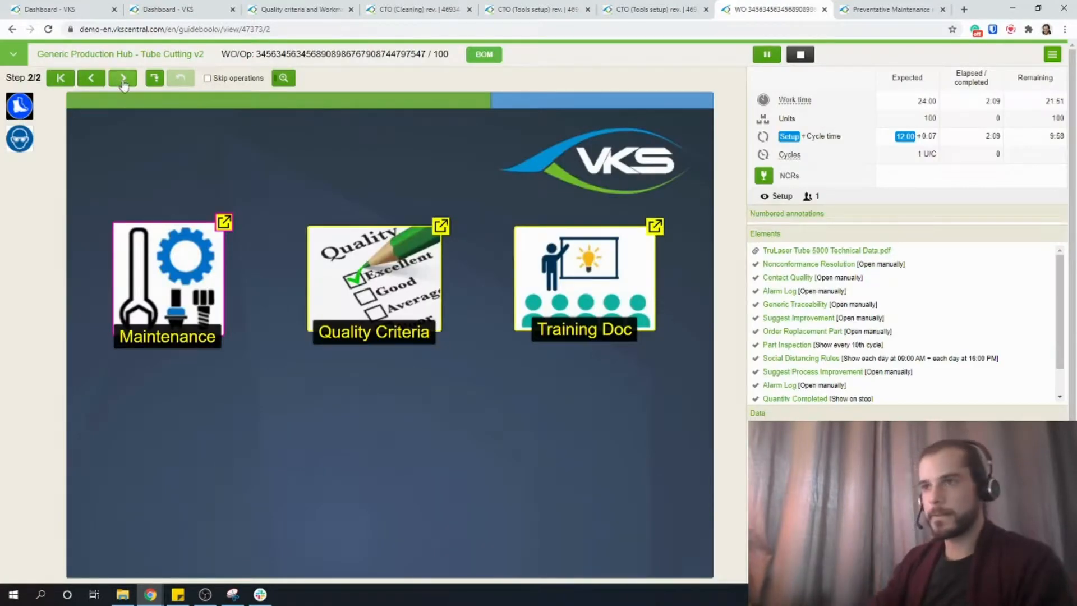
Step: Advance production cycles to 9 of 100 units and confirm the part inspection
left_click(122, 78)
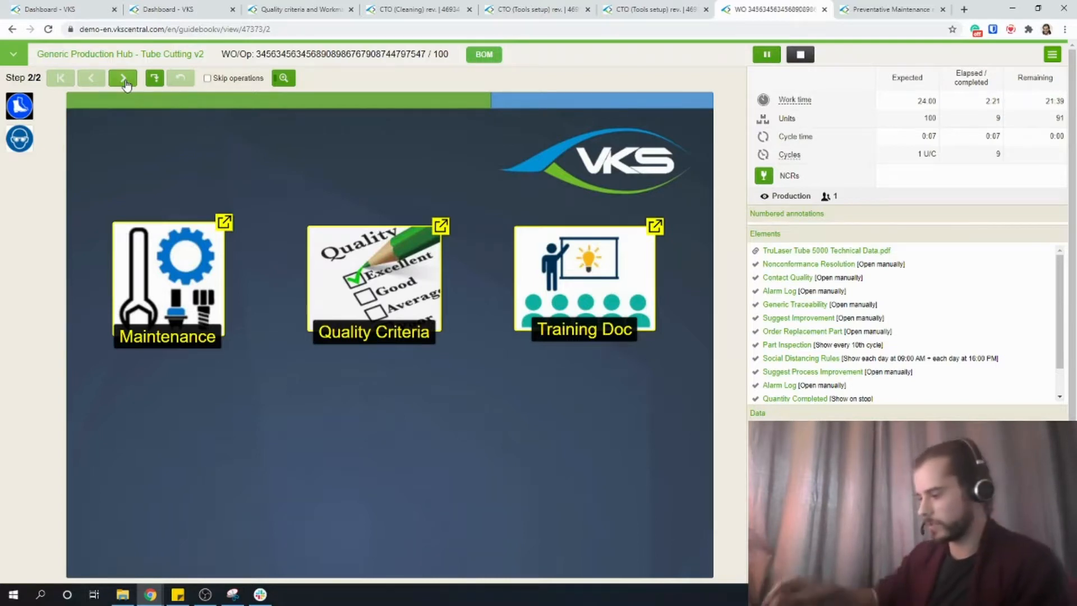
left_click(122, 77)
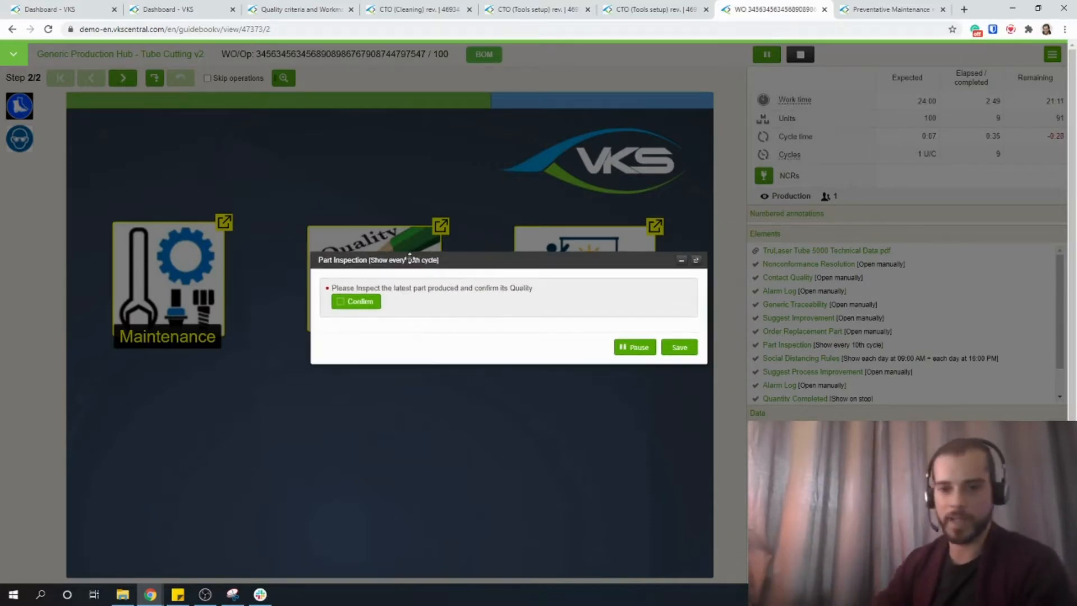
left_click(355, 300)
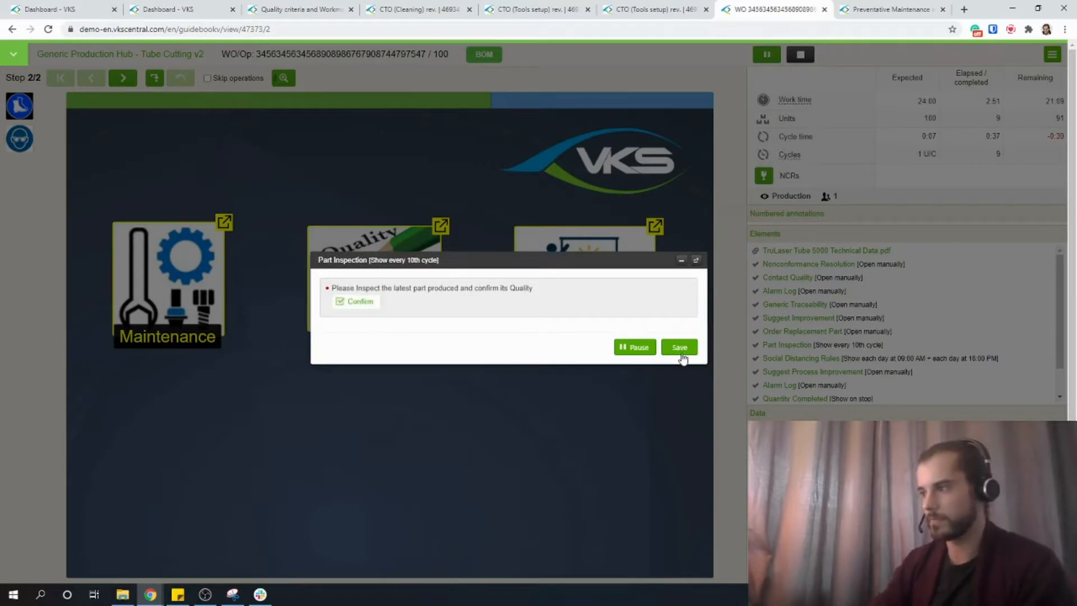